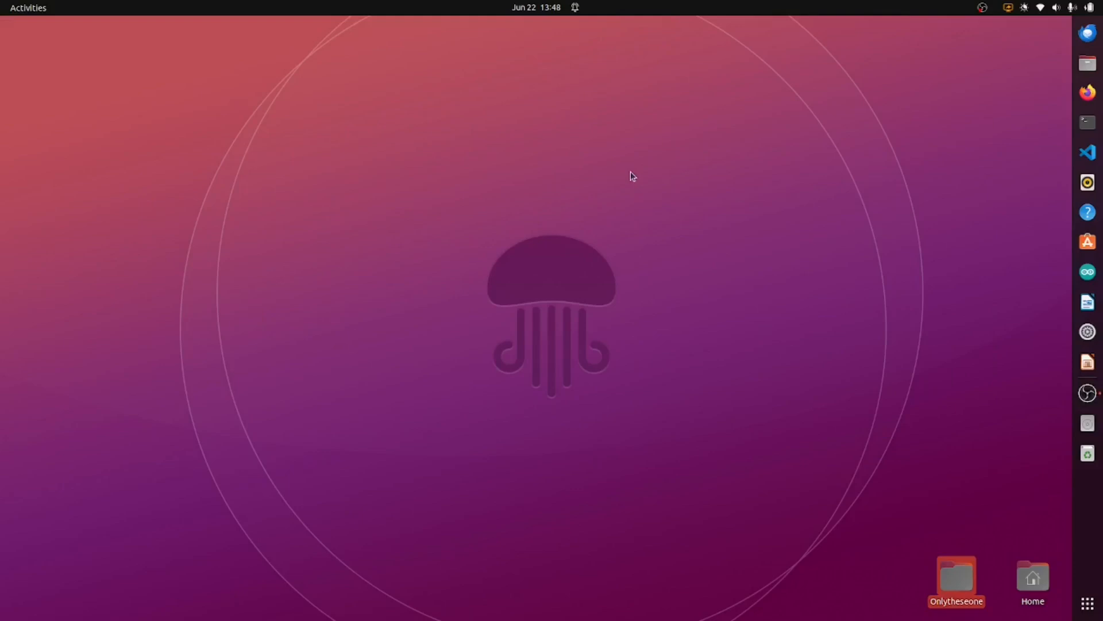
Step: Create a new folder named 'raylib' inside Onlytheseone and open it
{"action": "left_click", "coordinate": [850, 411]}
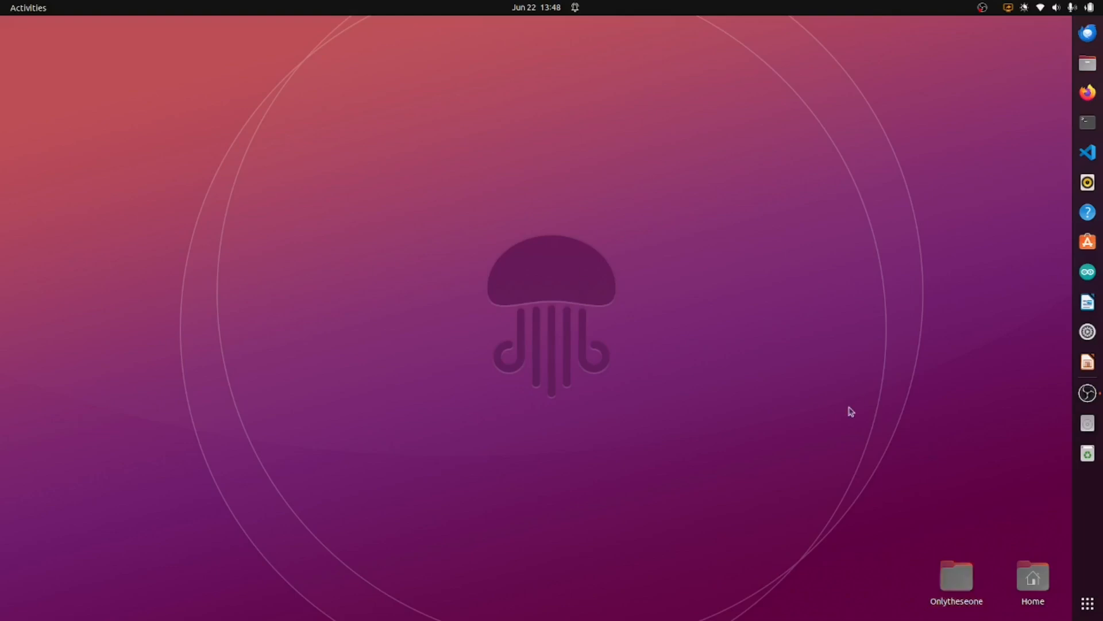
{"action": "left_click", "coordinate": [955, 577]}
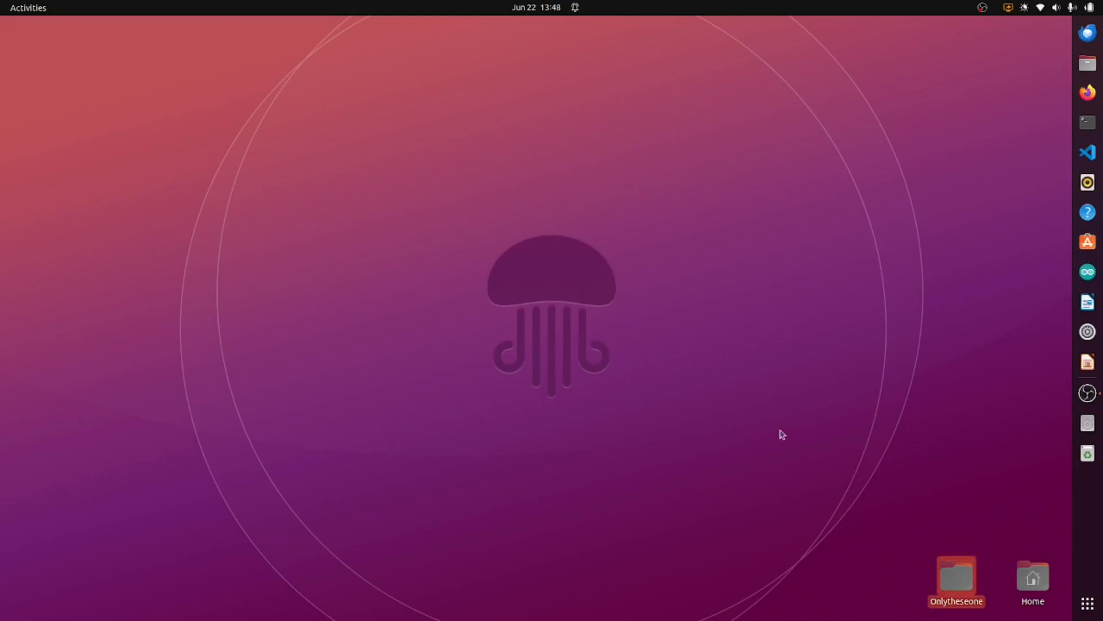
{"action": "right_click", "coordinate": [517, 211]}
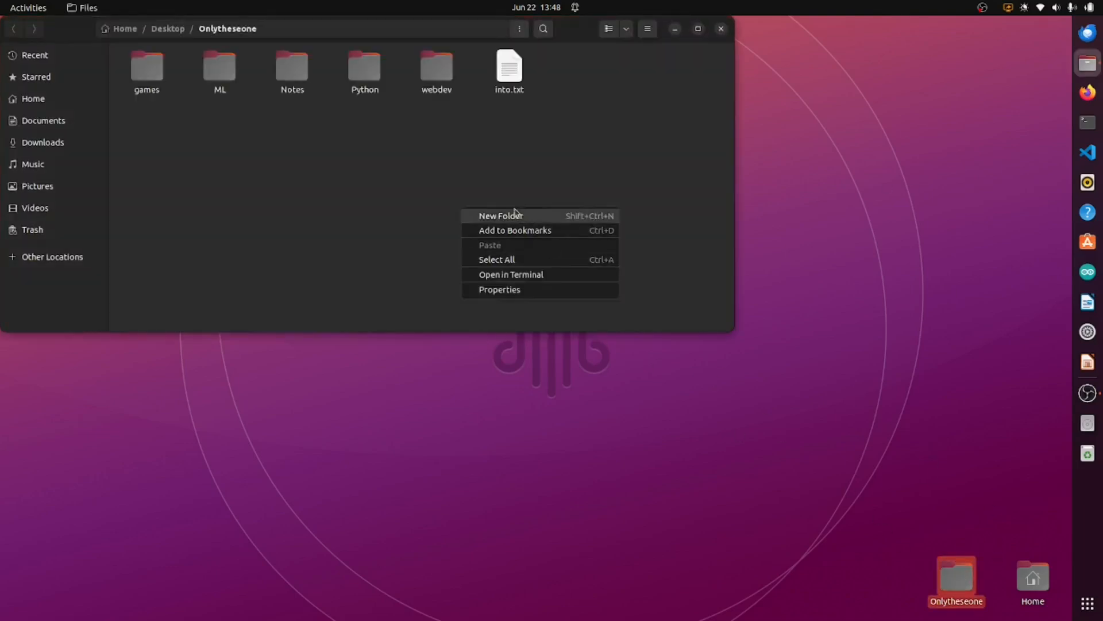
{"action": "left_click", "coordinate": [500, 216]}
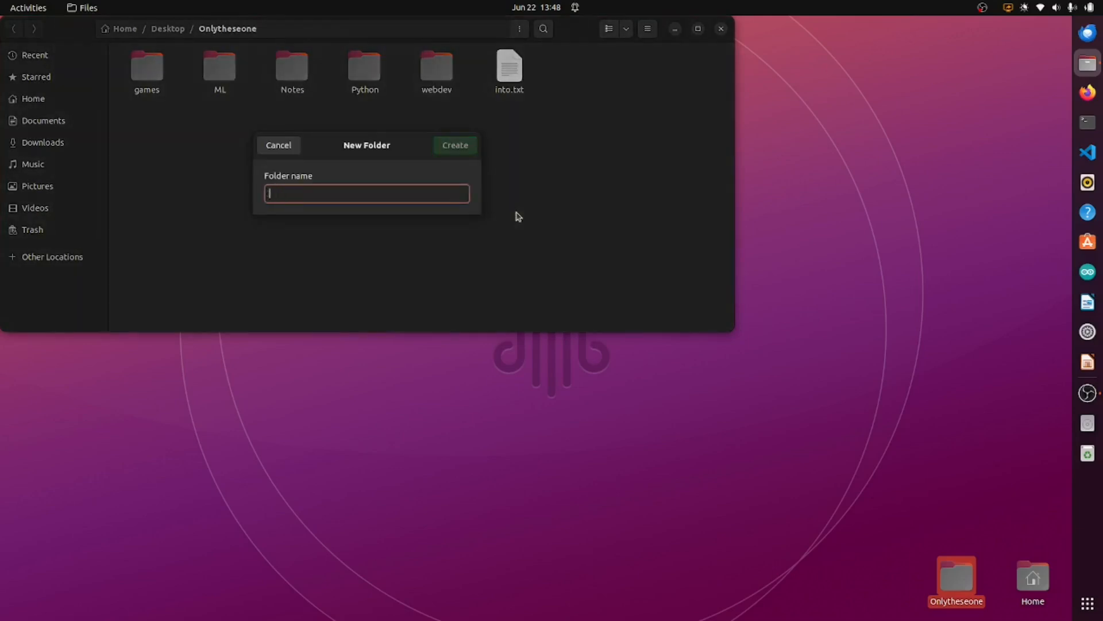
{"action": "type", "text": "raylib"}
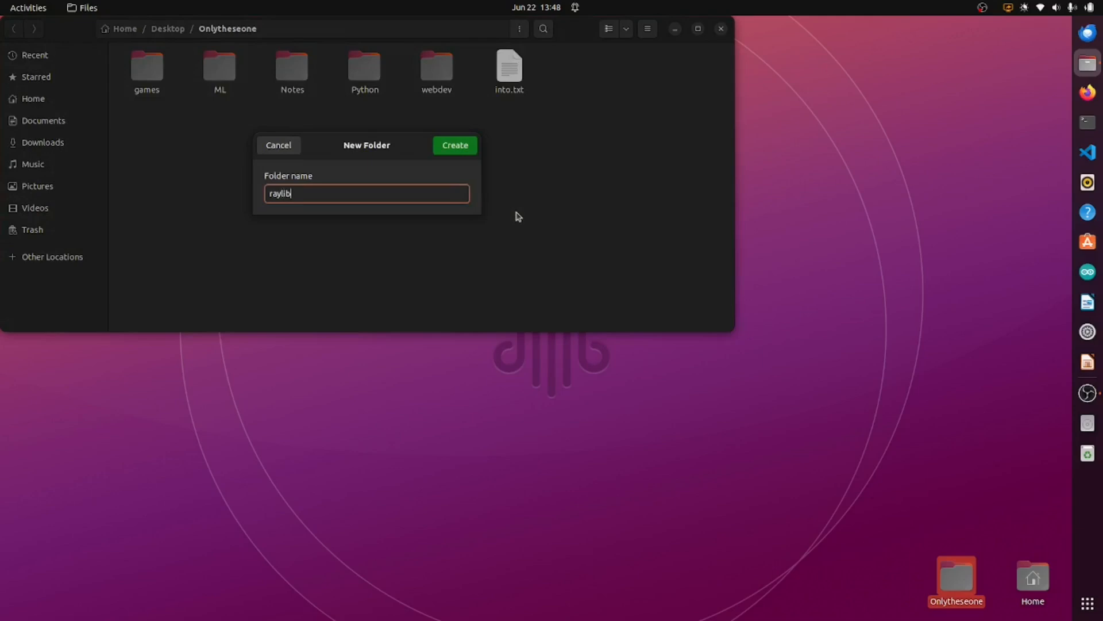
{"action": "left_click", "coordinate": [454, 145]}
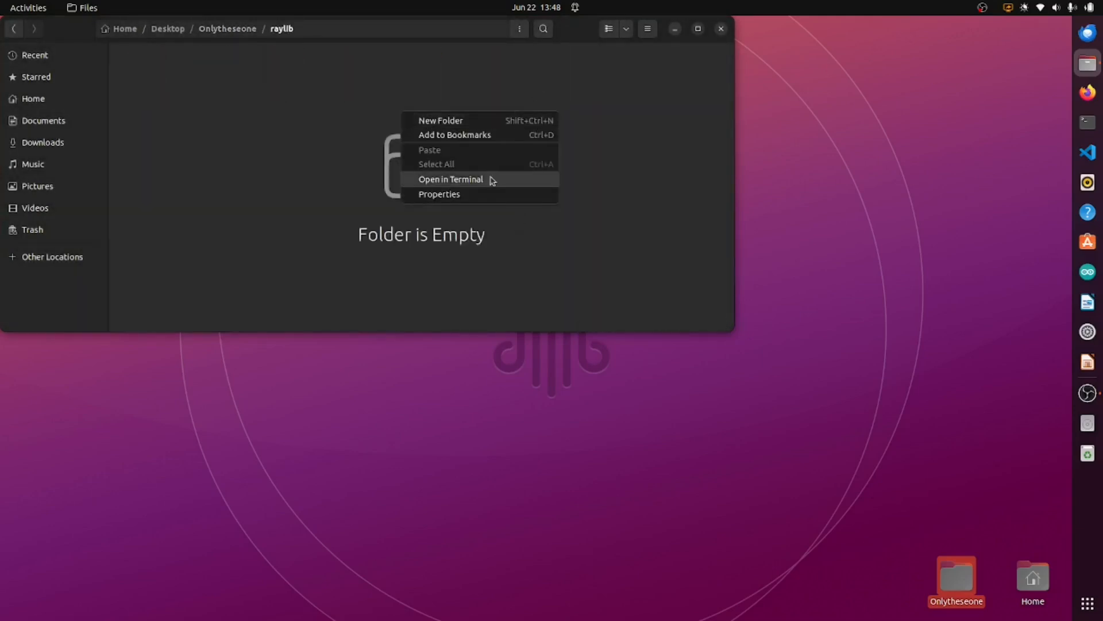
Step: Open a terminal in the raylib folder and launch VS Code there with 'code .'
{"action": "left_click", "coordinate": [451, 179]}
{"action": "type", "text": "c"}
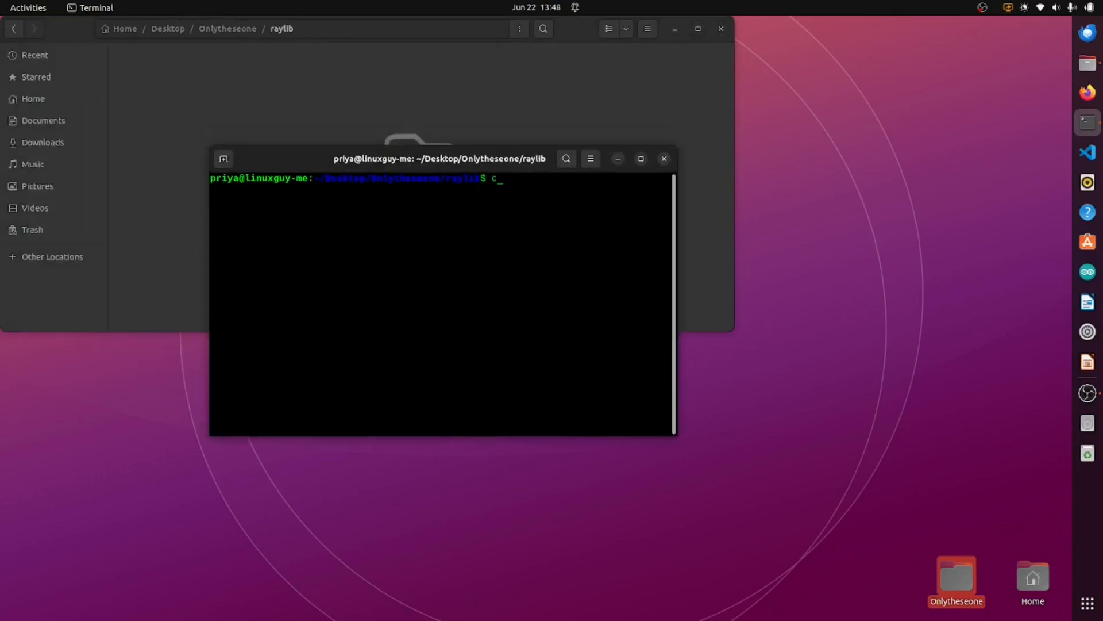
{"action": "type", "text": "ode"}
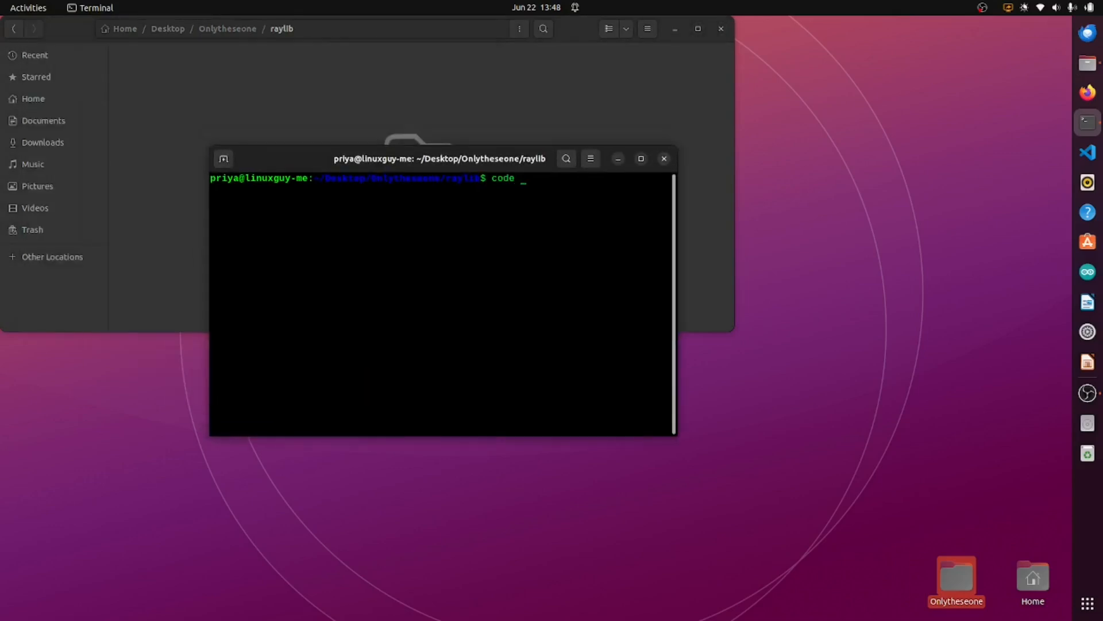
{"action": "type", "text": "."}
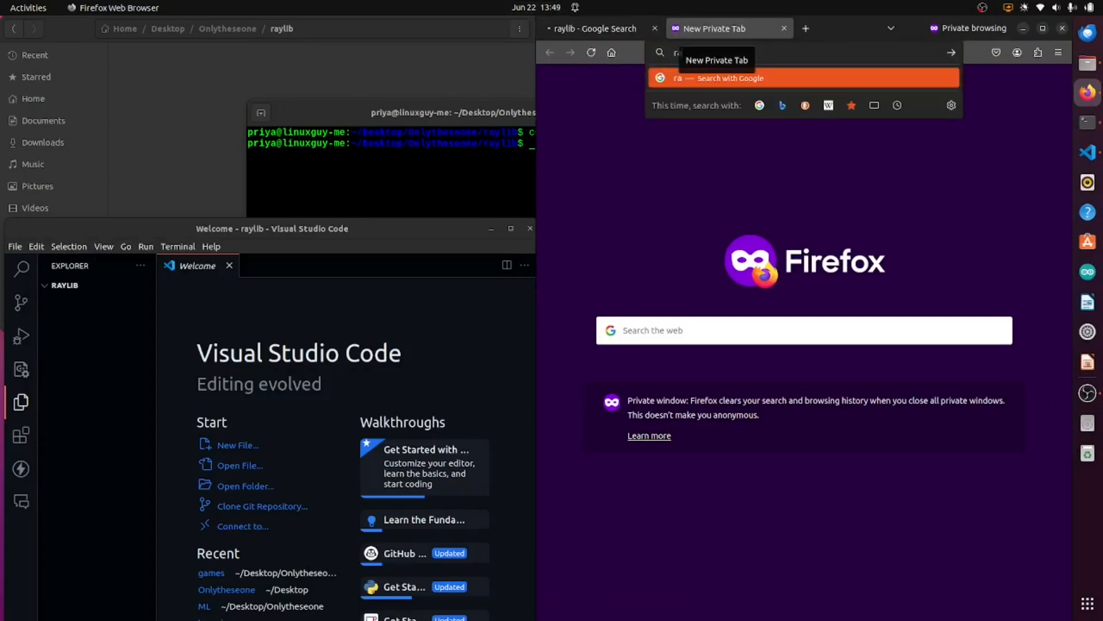
Step: Search Google for 'raylib github' and open the raysan5/raylib repository
{"action": "type", "text": "raylib g"}
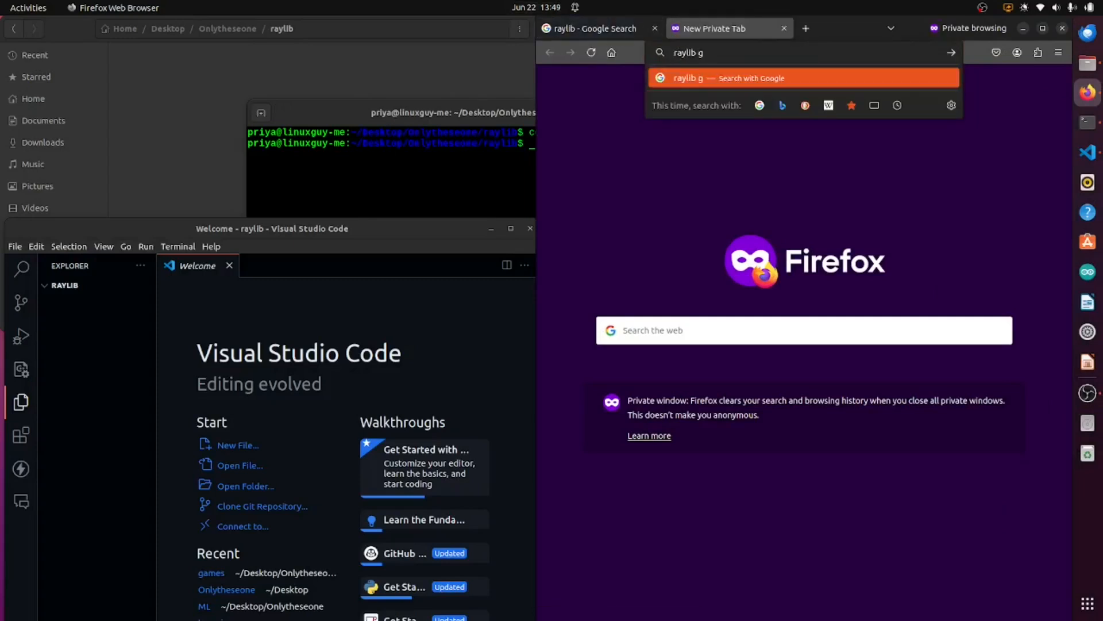
{"action": "type", "text": "itugu"}
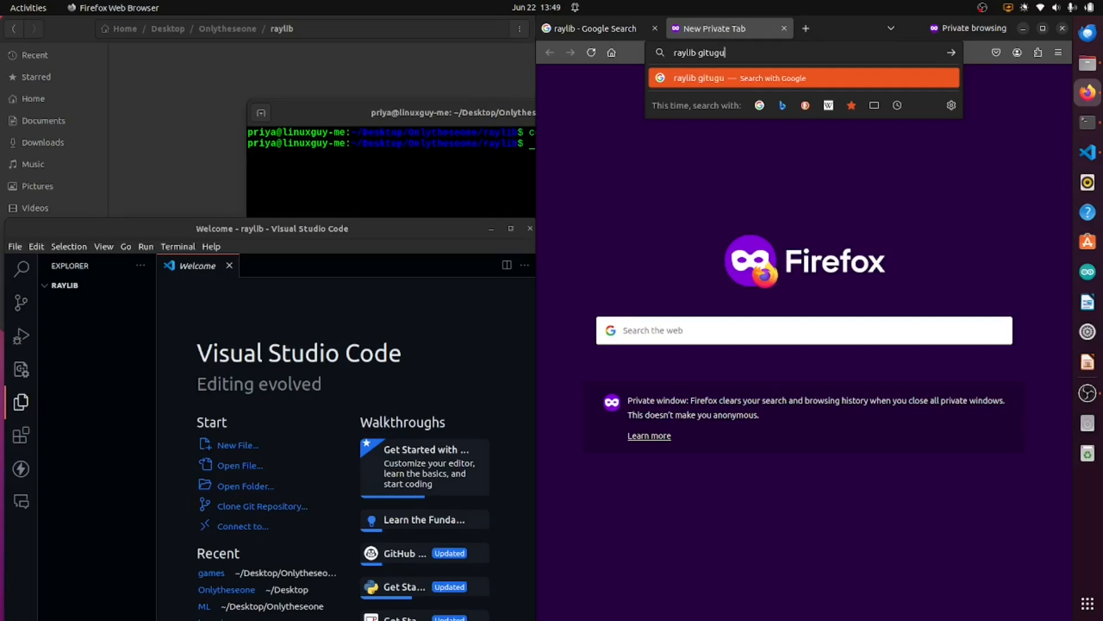
{"action": "key", "text": "BackSpace"}
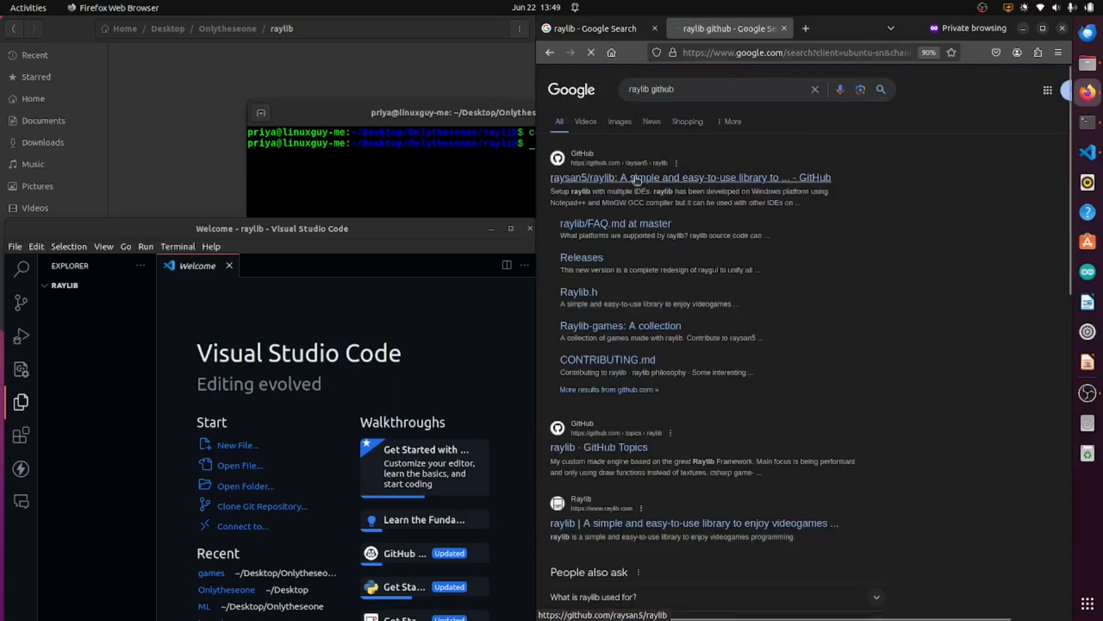
{"action": "left_click", "coordinate": [690, 177]}
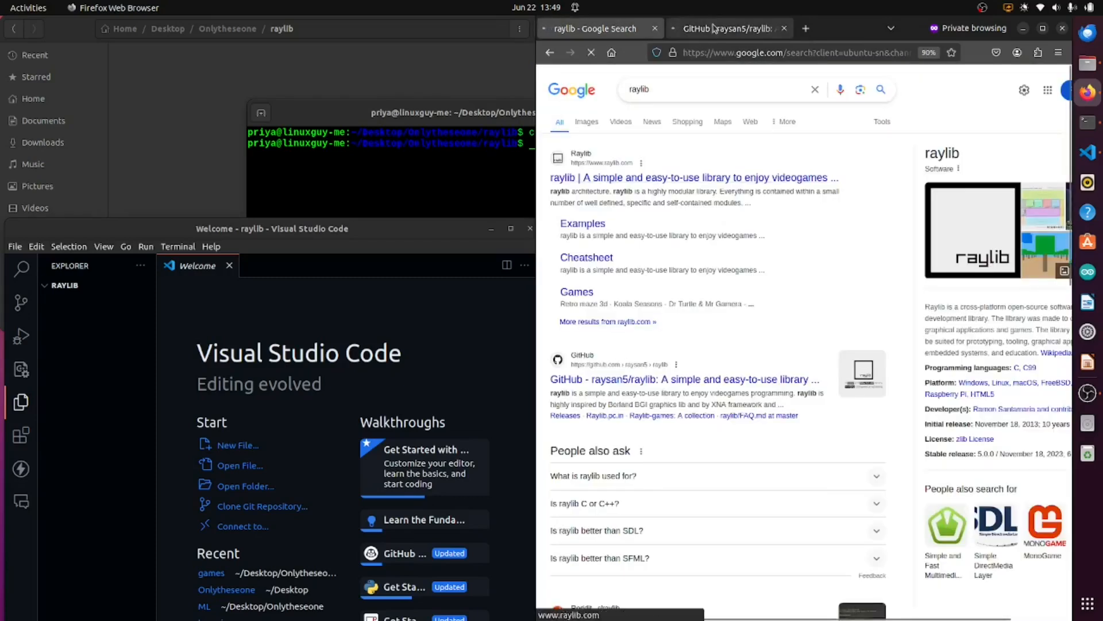
Step: Open raylib.com in another tab and scroll the GitHub README to the build guides
{"action": "left_click", "coordinate": [693, 177]}
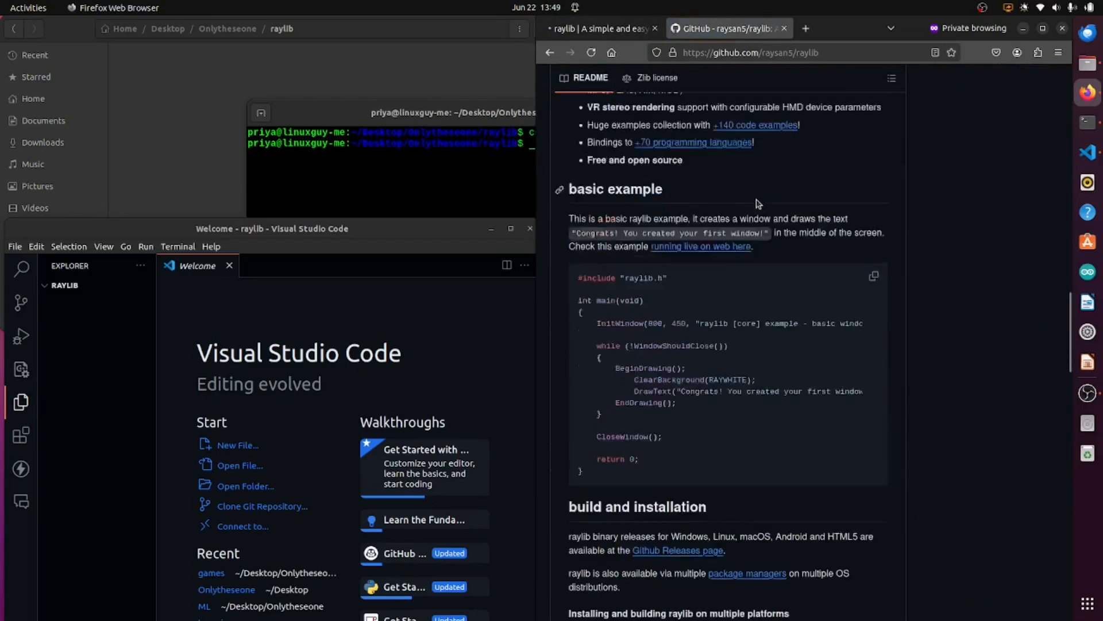
{"action": "left_click", "coordinate": [599, 28]}
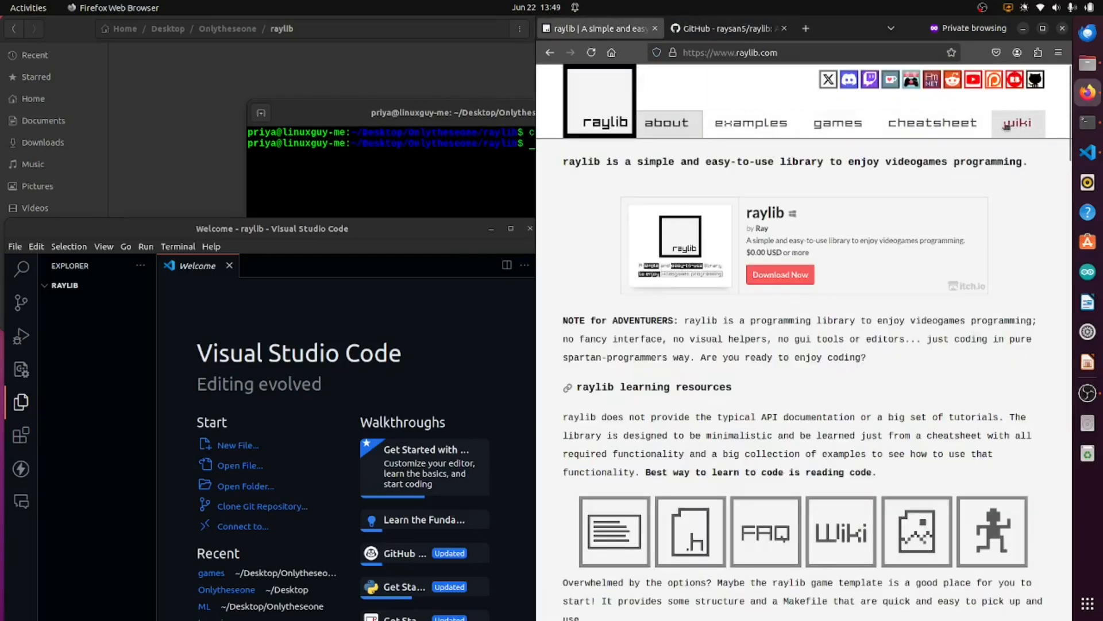
{"action": "left_click", "coordinate": [725, 28]}
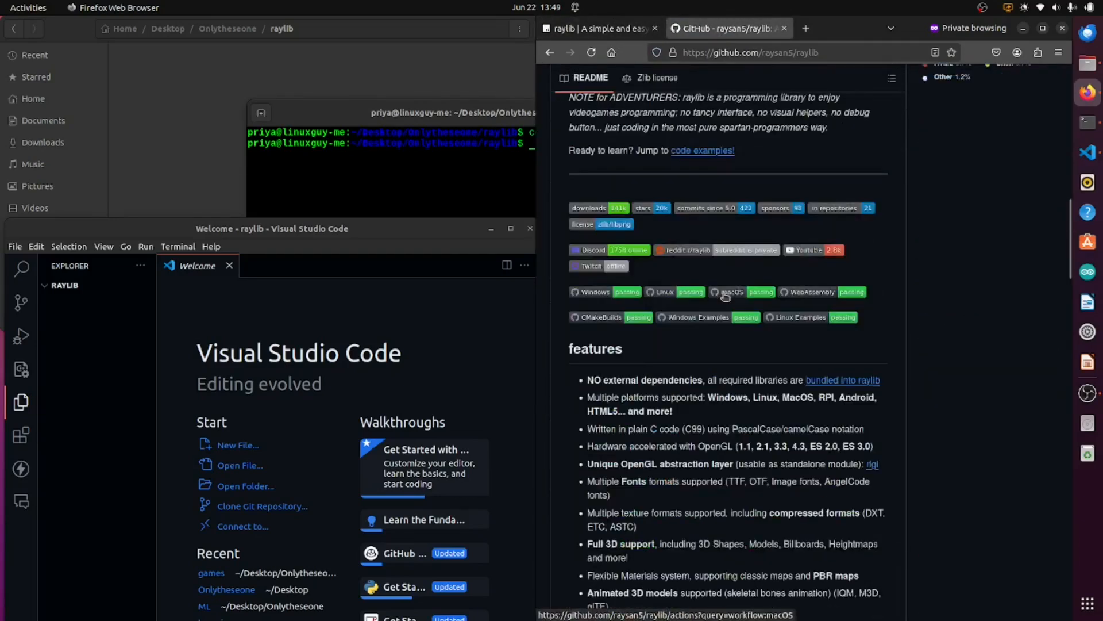
{"action": "scroll", "scroll_direction": "down", "scroll_amount": 3}
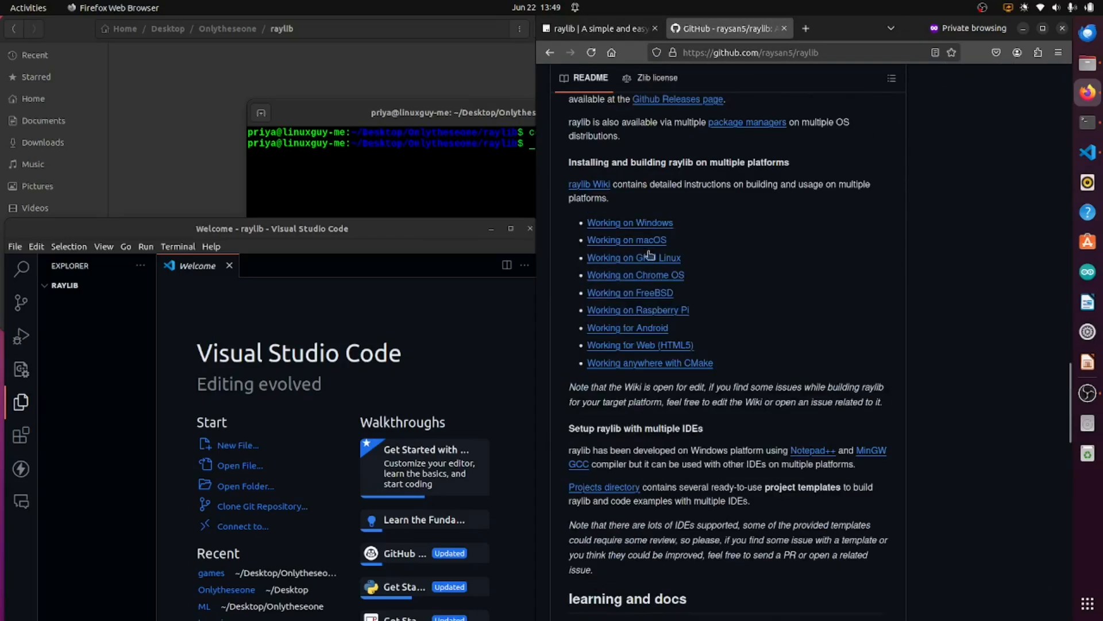
{"action": "mouse_move", "coordinate": [637, 257]}
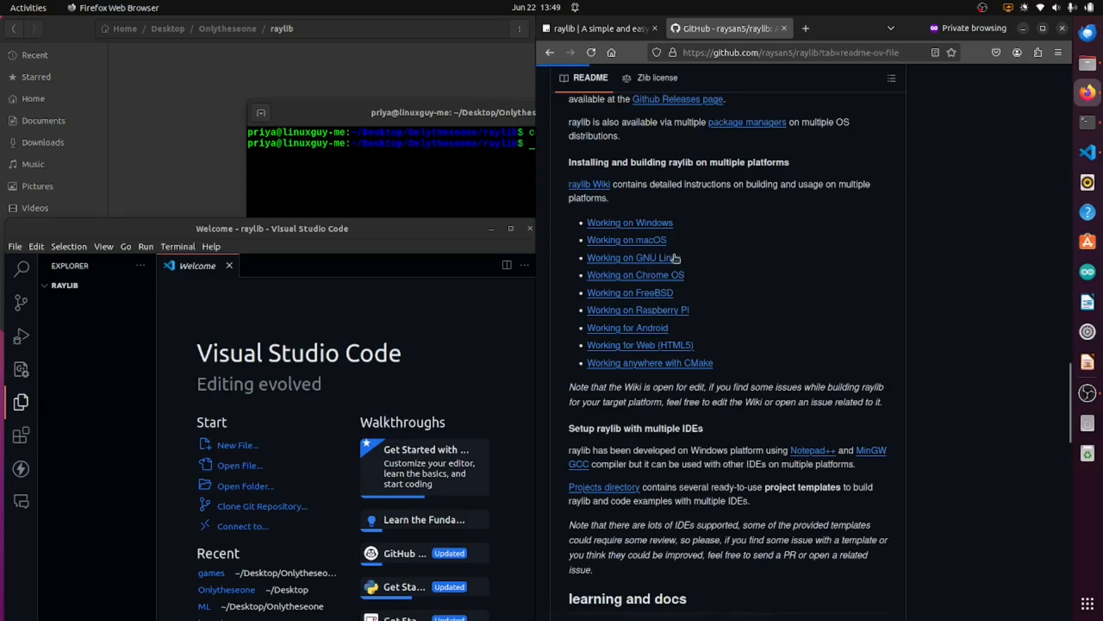
Step: Read the raylib 'Working on GNU Linux' guide, then open the raylib-extras game-premake README
{"action": "left_click", "coordinate": [630, 258]}
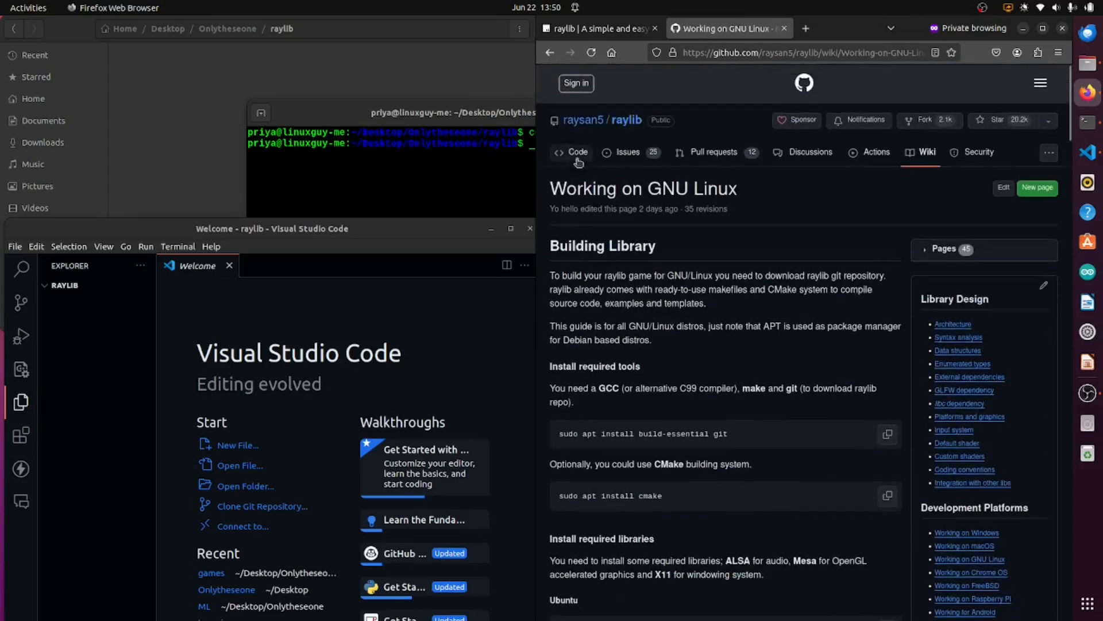
{"action": "scroll", "scroll_direction": "down", "scroll_amount": 3}
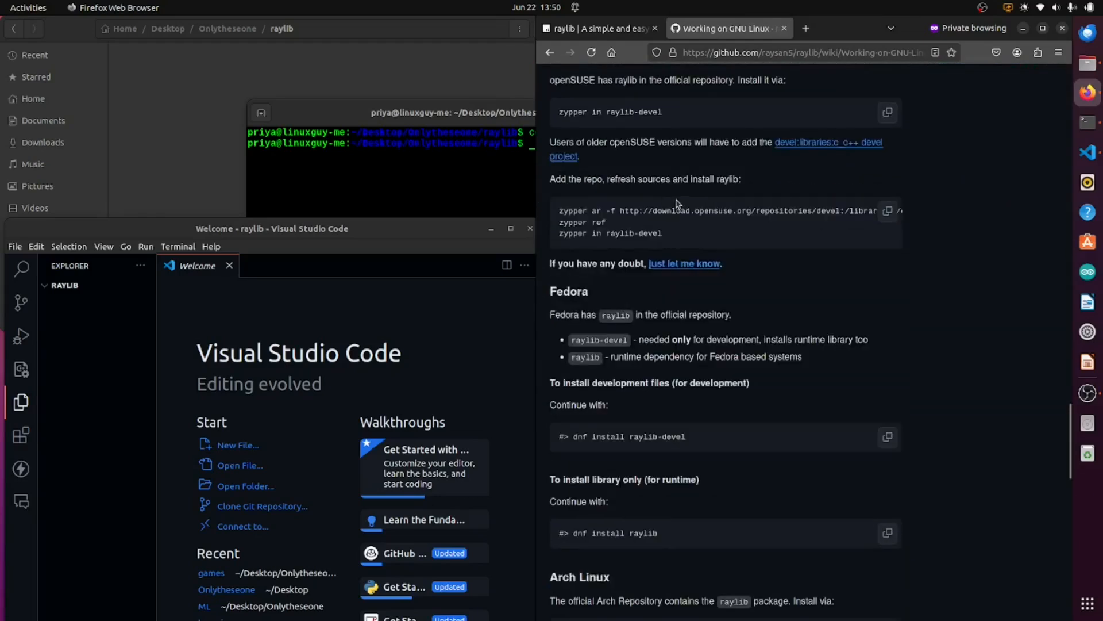
{"action": "scroll", "scroll_direction": "down", "scroll_amount": 3}
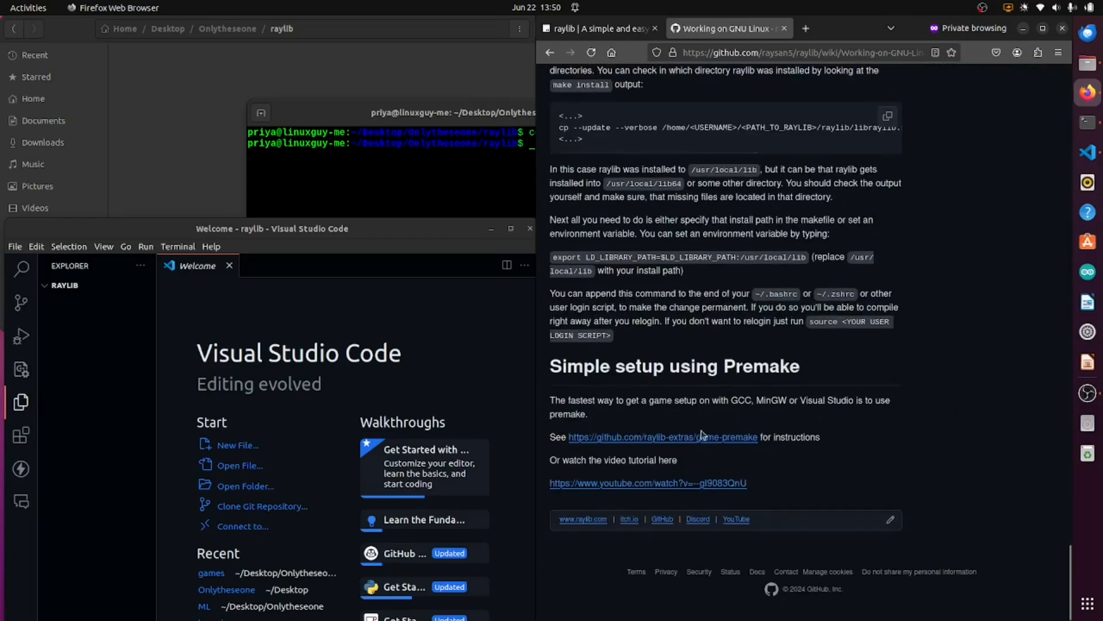
{"action": "left_click", "coordinate": [662, 436]}
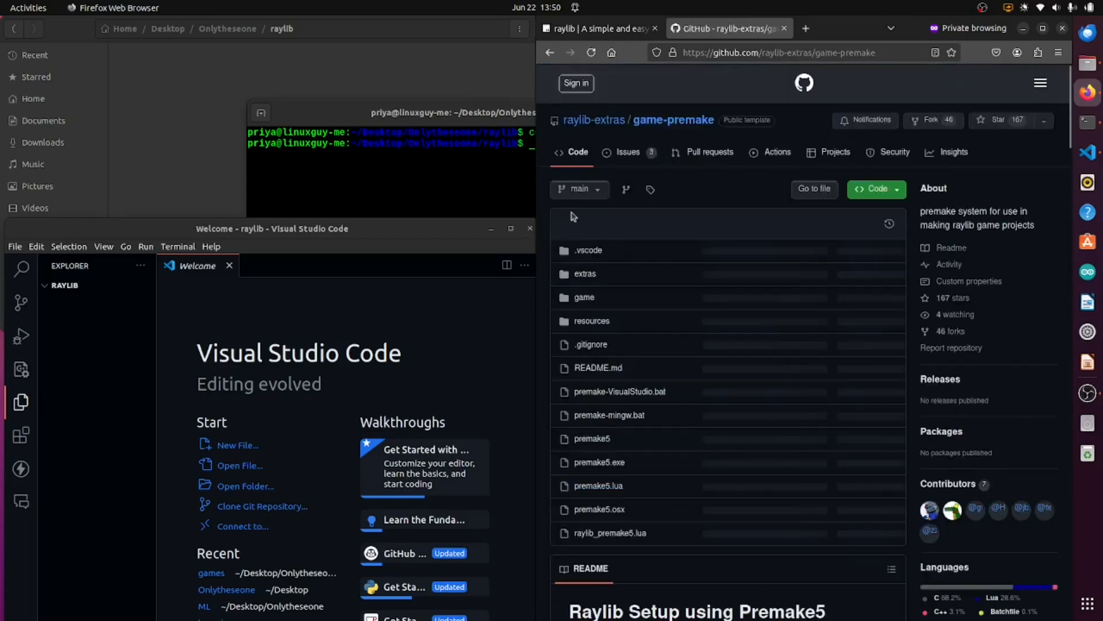
{"action": "scroll", "scroll_direction": "down", "scroll_amount": 3}
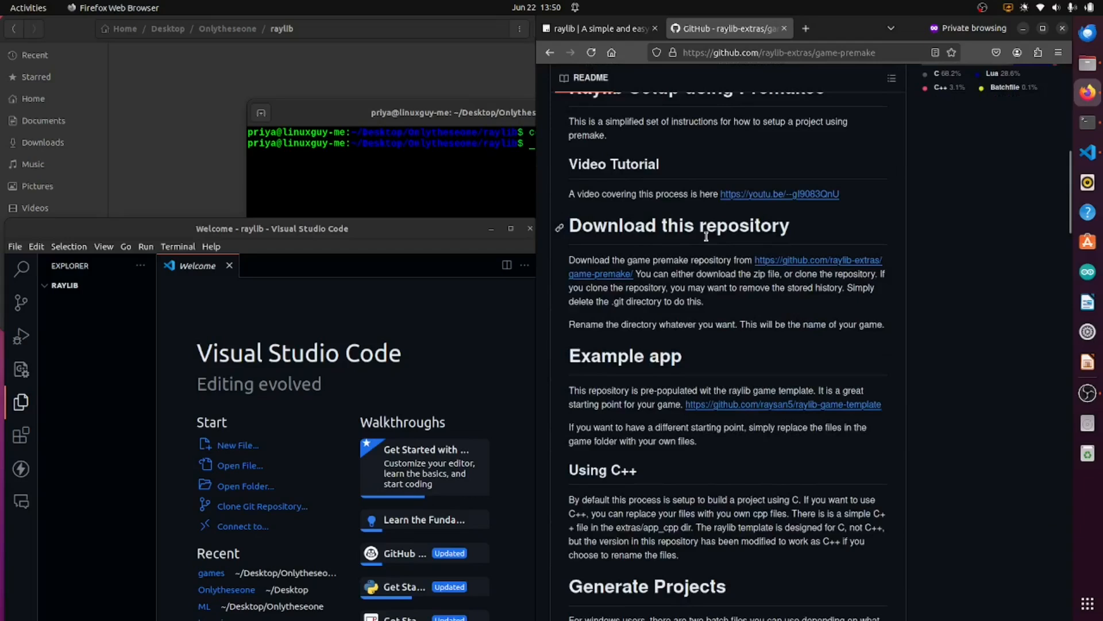
{"action": "scroll", "scroll_direction": "down", "scroll_amount": 3}
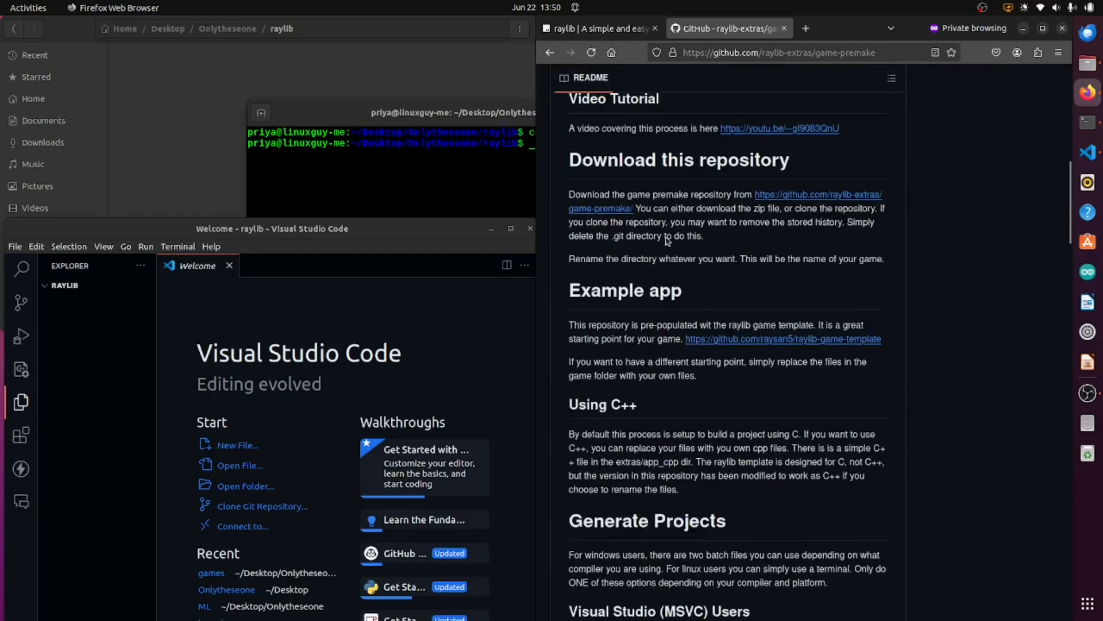
{"action": "left_click_drag", "start_coordinate": [735, 195], "coordinate": [651, 208]}
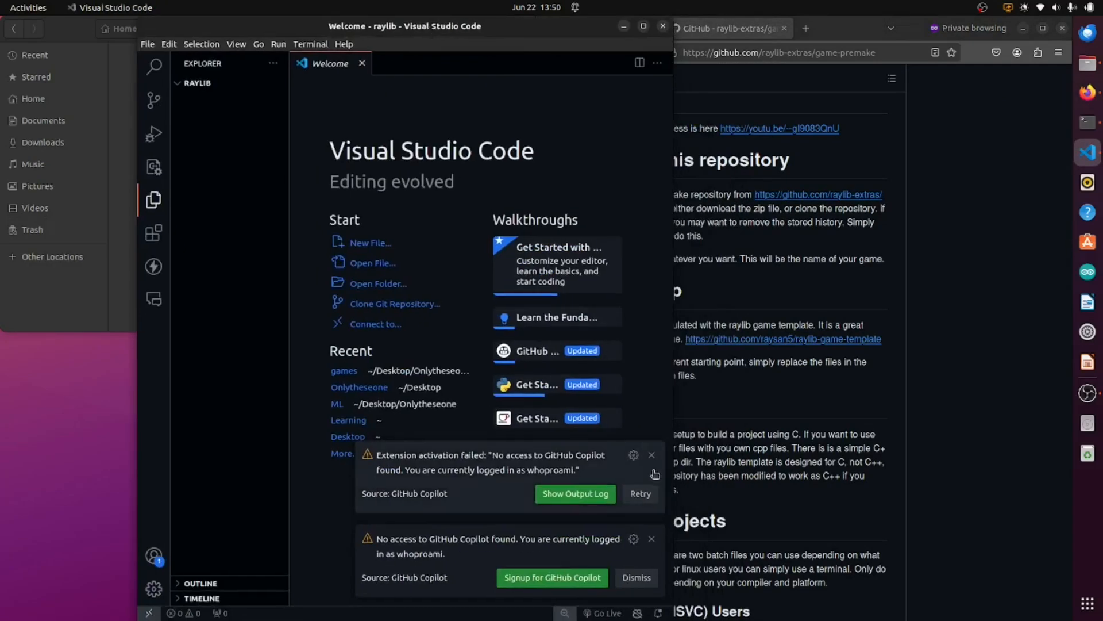
{"action": "left_click", "coordinate": [652, 455]}
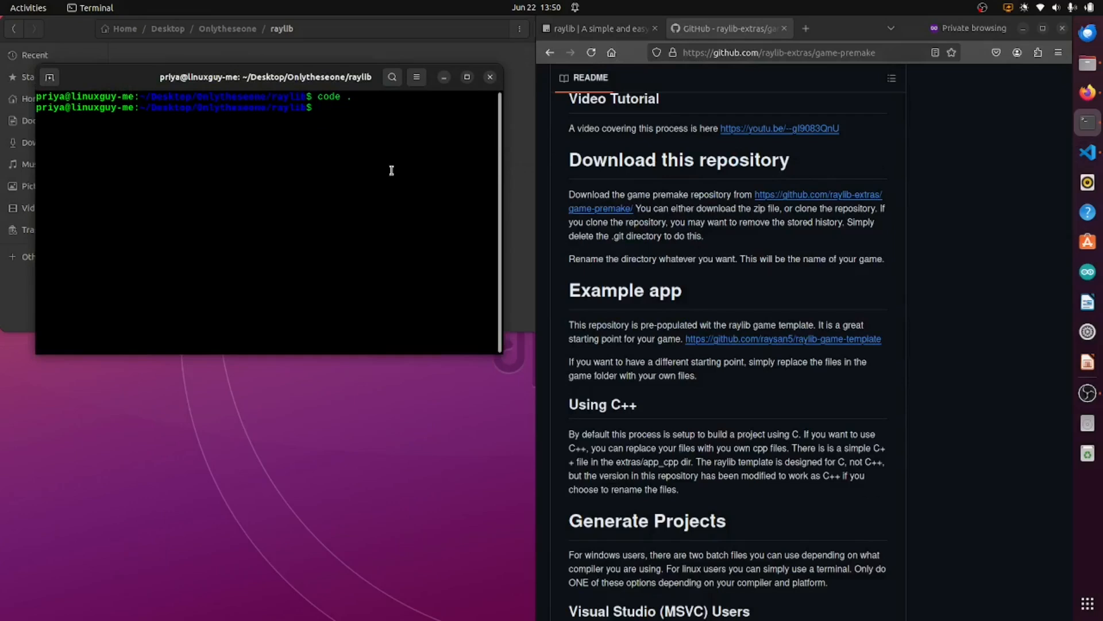
{"action": "type", "text": "git clone"}
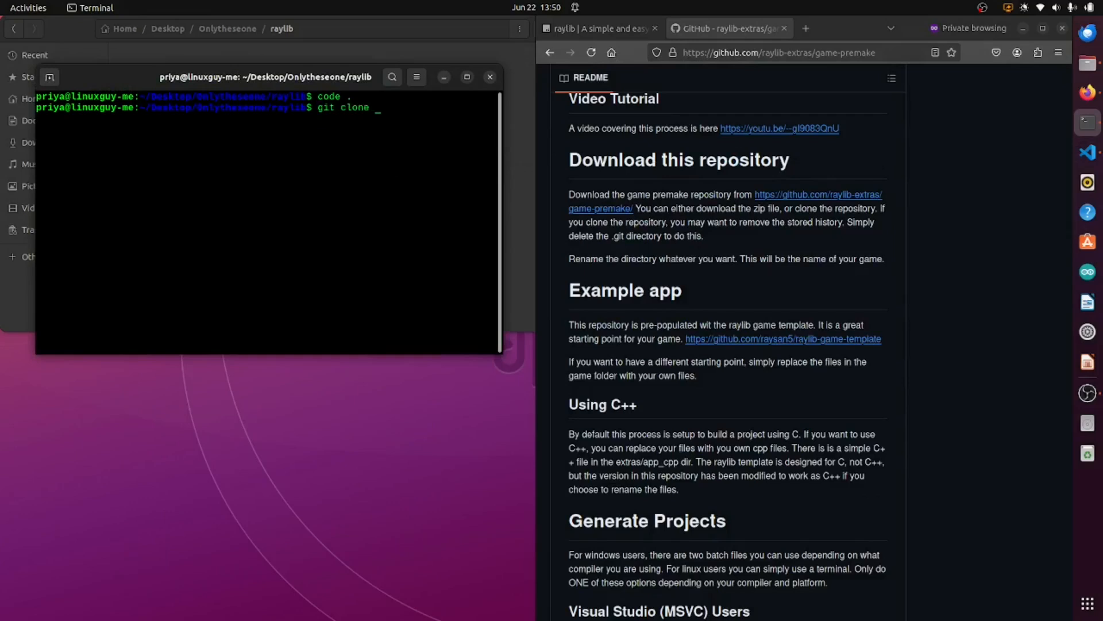
{"action": "left_click_drag", "start_coordinate": [715, 195], "coordinate": [767, 195]}
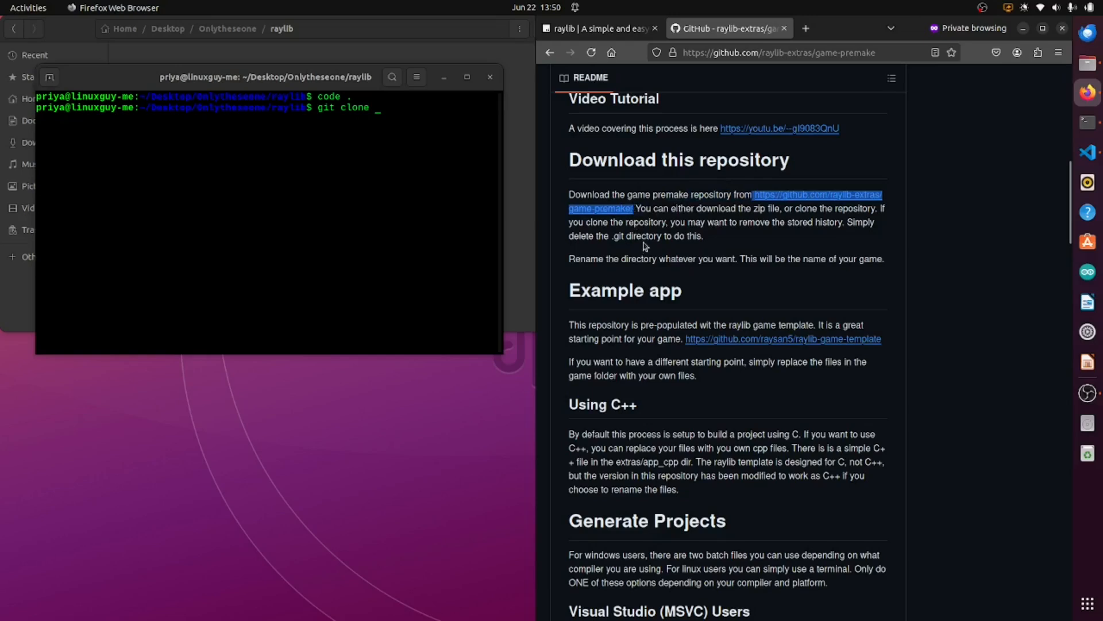
{"action": "type", "text": "https://github.com/raylib-extras/game-premake/"}
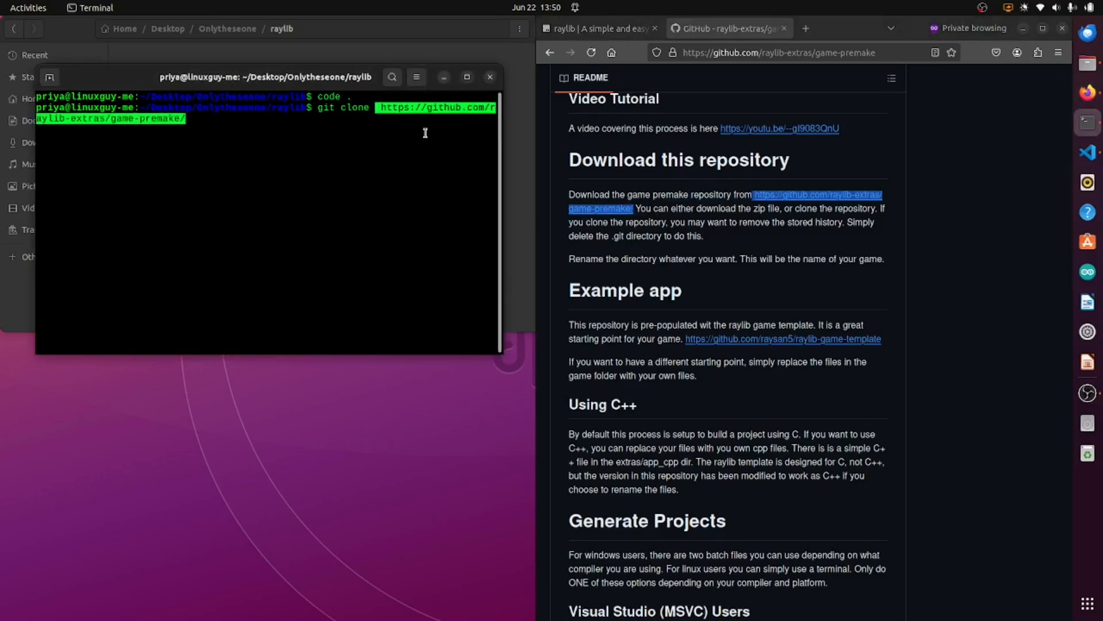
{"action": "key", "text": "Return"}
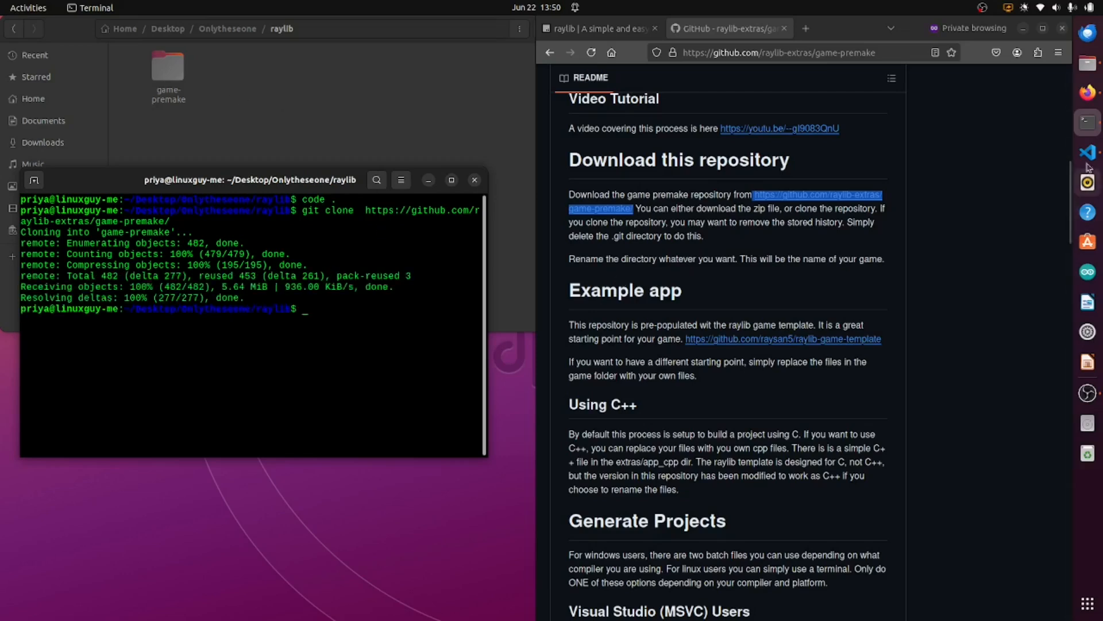
{"action": "key", "text": "Return"}
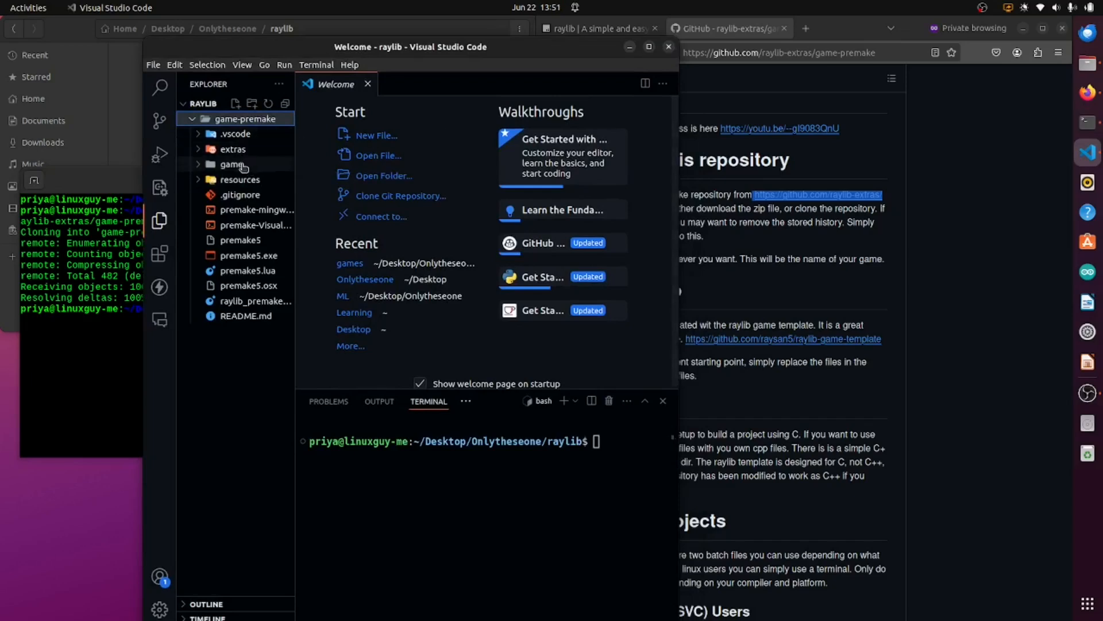
Step: Expand game > src and open screen_ending.c, then screen_gameplay.c
{"action": "left_click", "coordinate": [233, 164]}
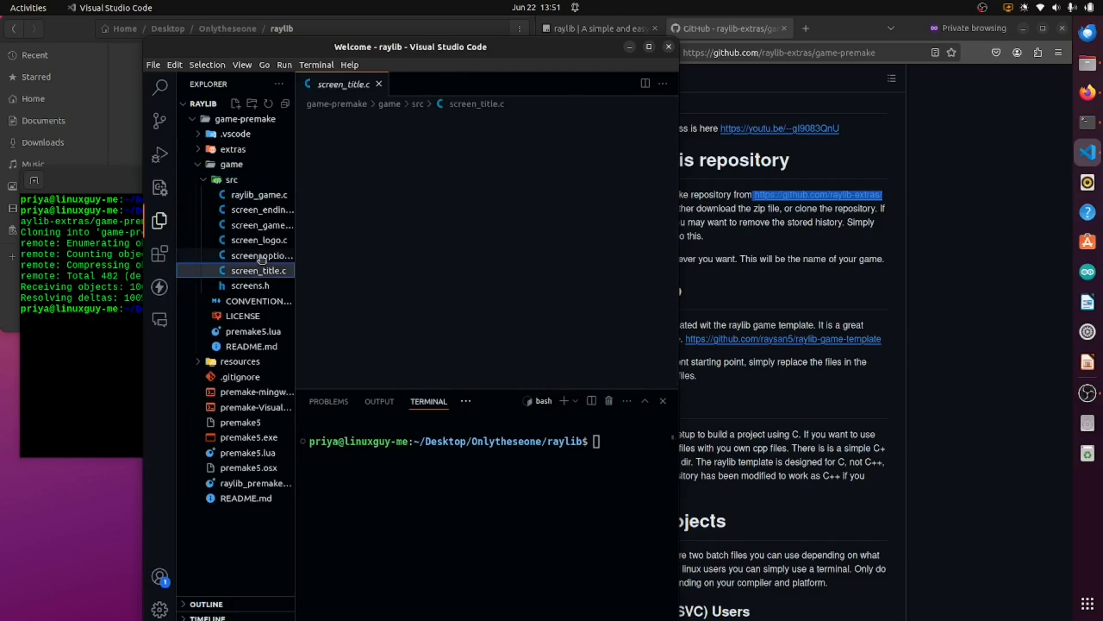
{"action": "left_click", "coordinate": [261, 209]}
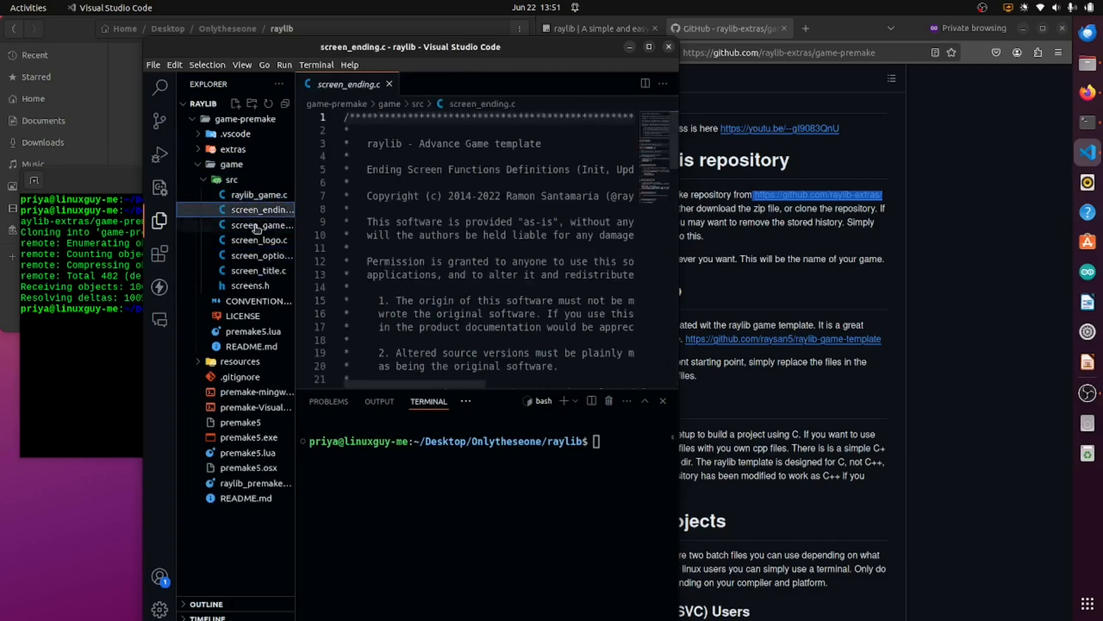
{"action": "left_click", "coordinate": [262, 225]}
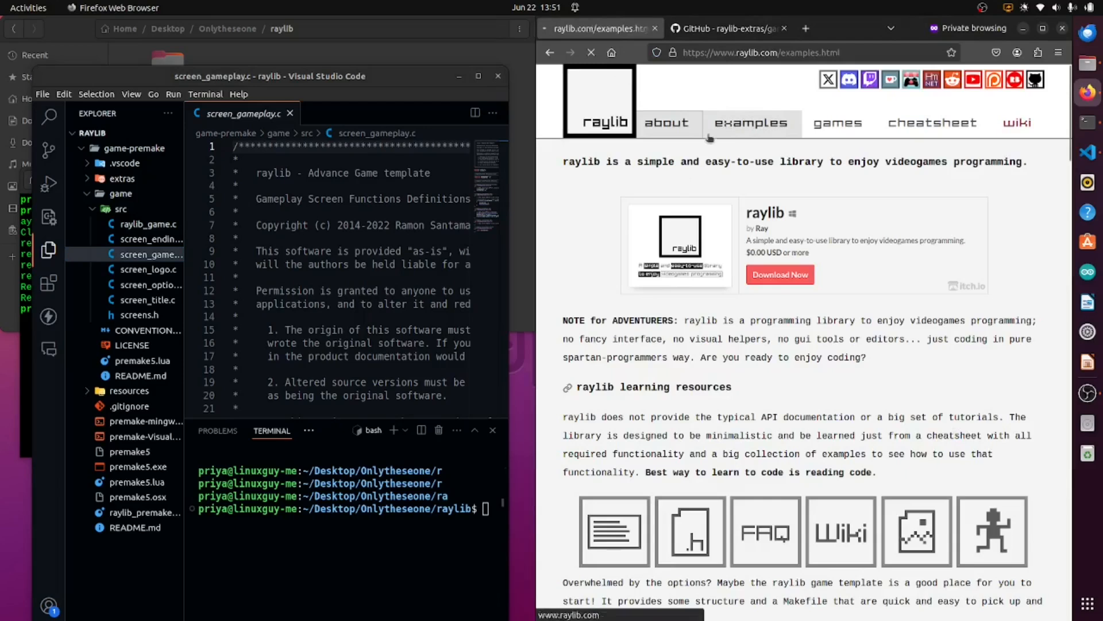
Step: Open the raylib examples page, then scroll the game-premake README to Linux users
{"action": "left_click", "coordinate": [751, 122]}
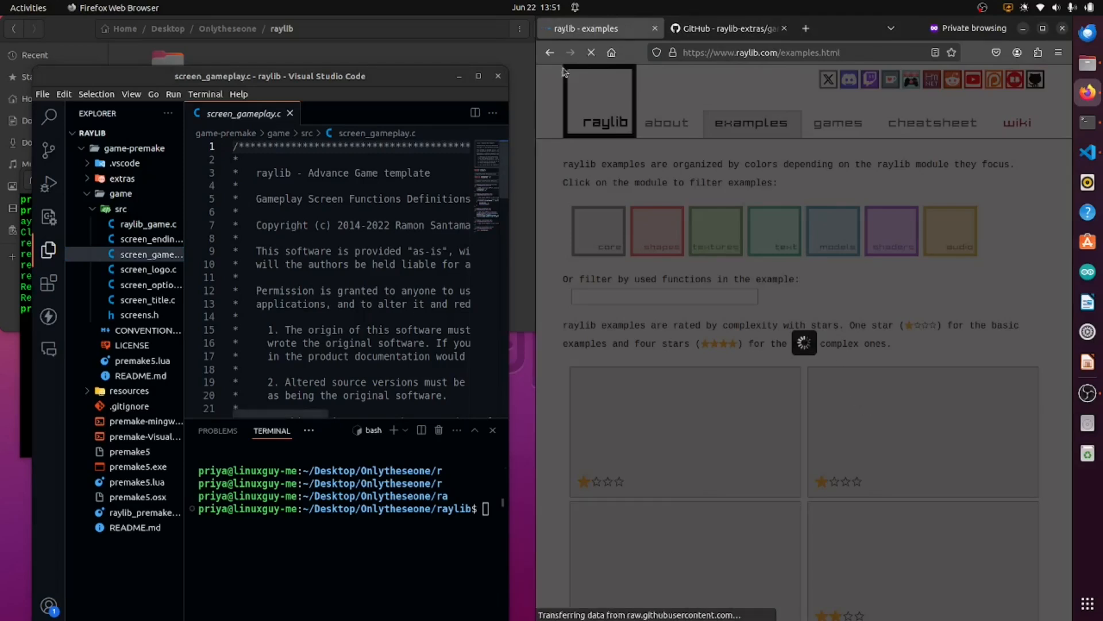
{"action": "left_click", "coordinate": [727, 28]}
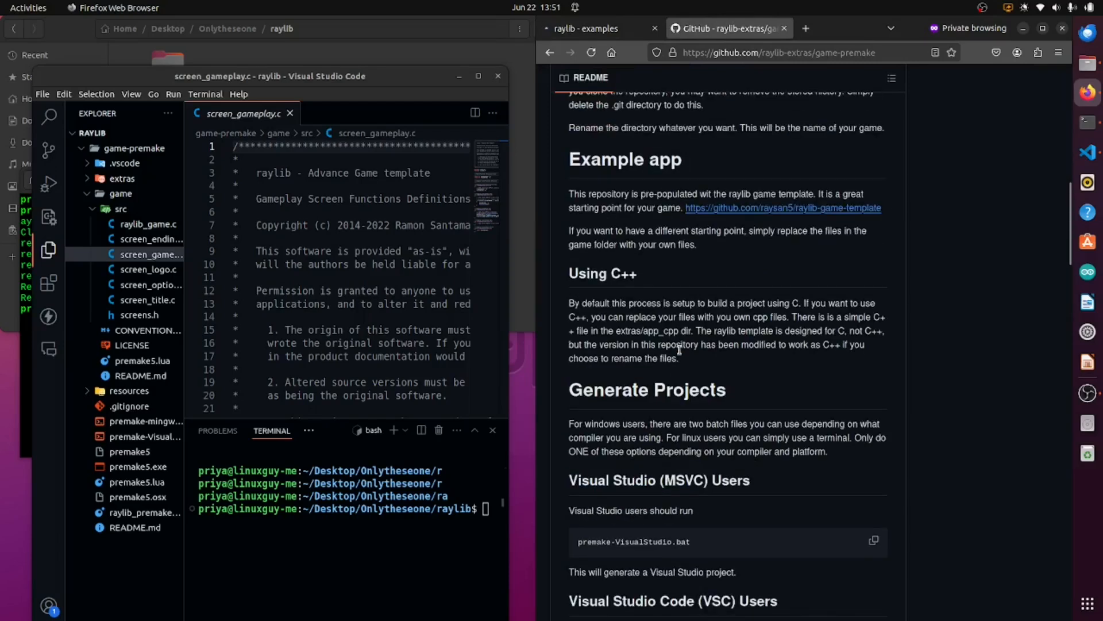
{"action": "scroll", "scroll_direction": "down", "scroll_amount": 3}
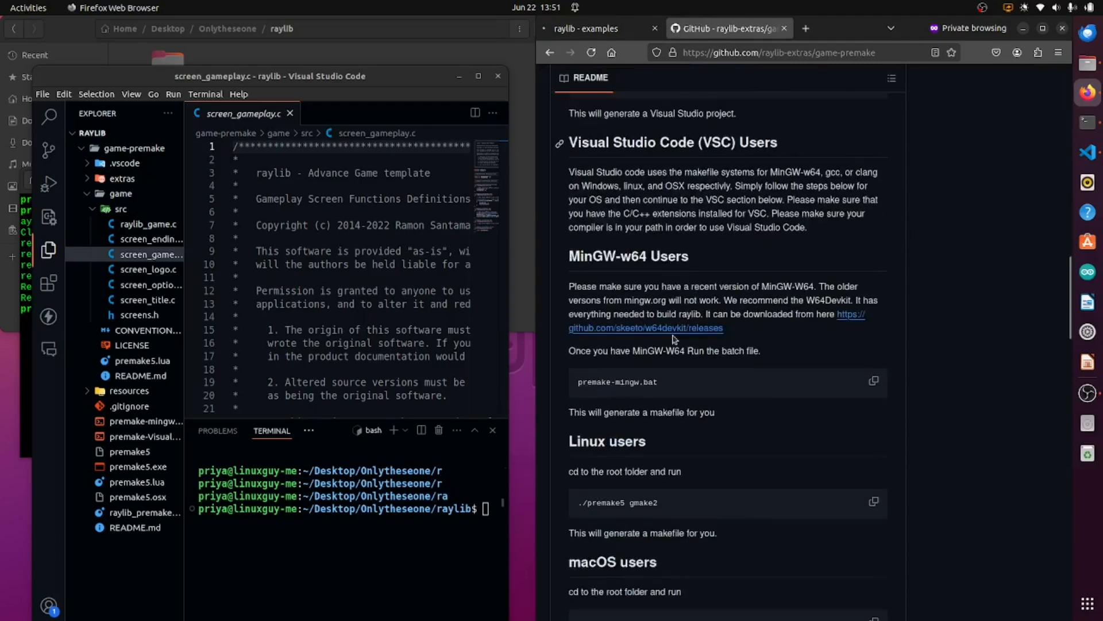
{"action": "scroll", "scroll_direction": "down", "scroll_amount": 3}
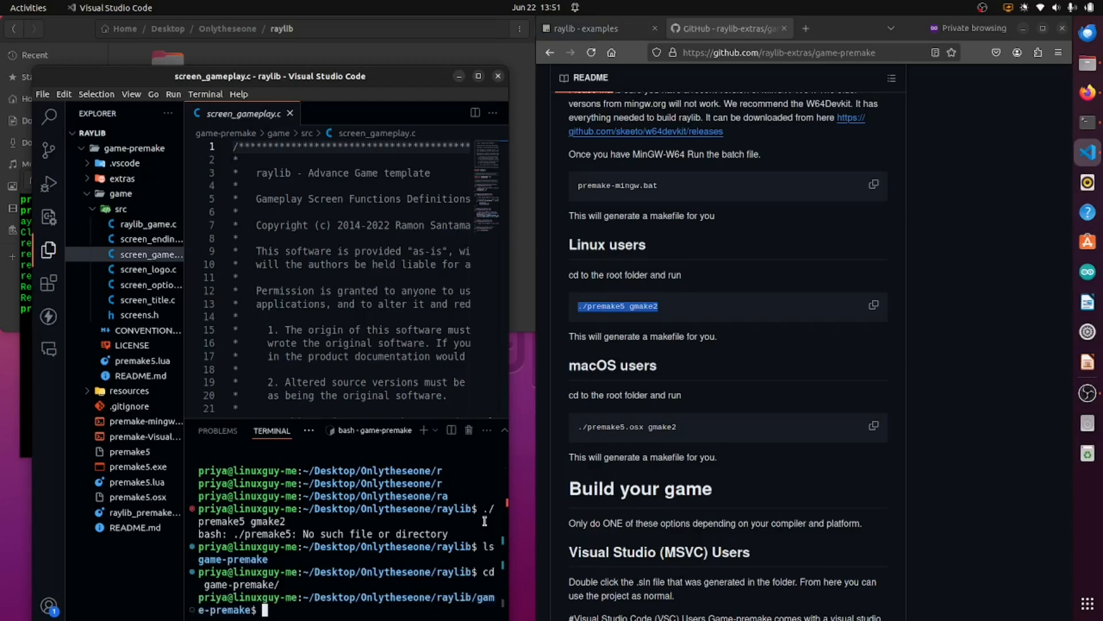
Step: Change into game-premake and run ./premake5 gmake2 to download raylib
{"action": "type", "text": "cd game-premake/"}
{"action": "type", "text": "./premake5 gmake2"}
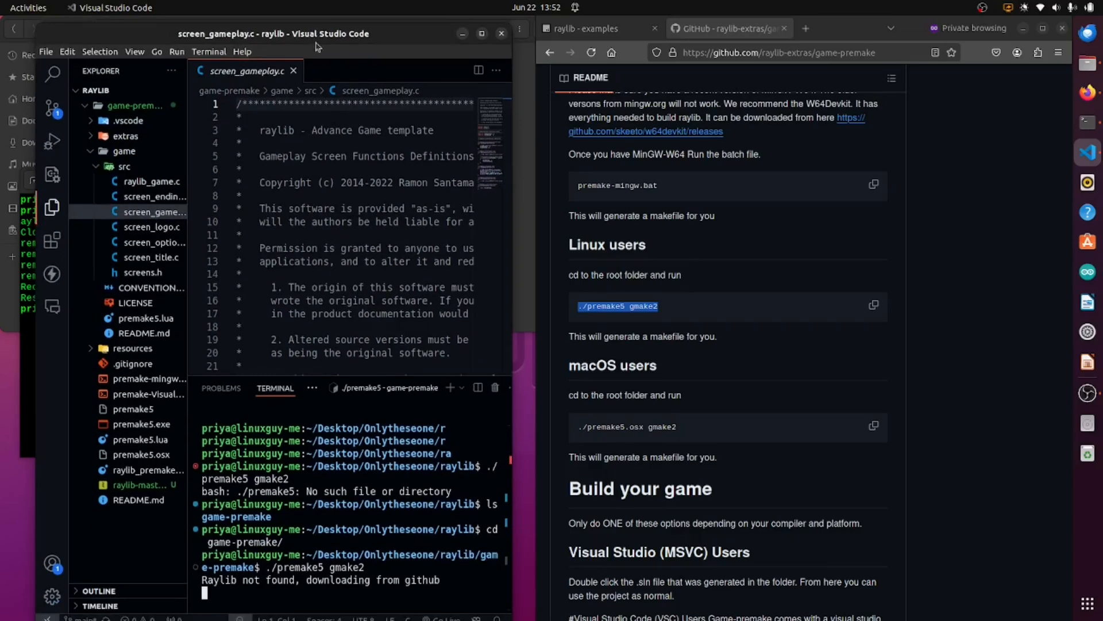
{"action": "mouse_move", "coordinate": [563, 4]}
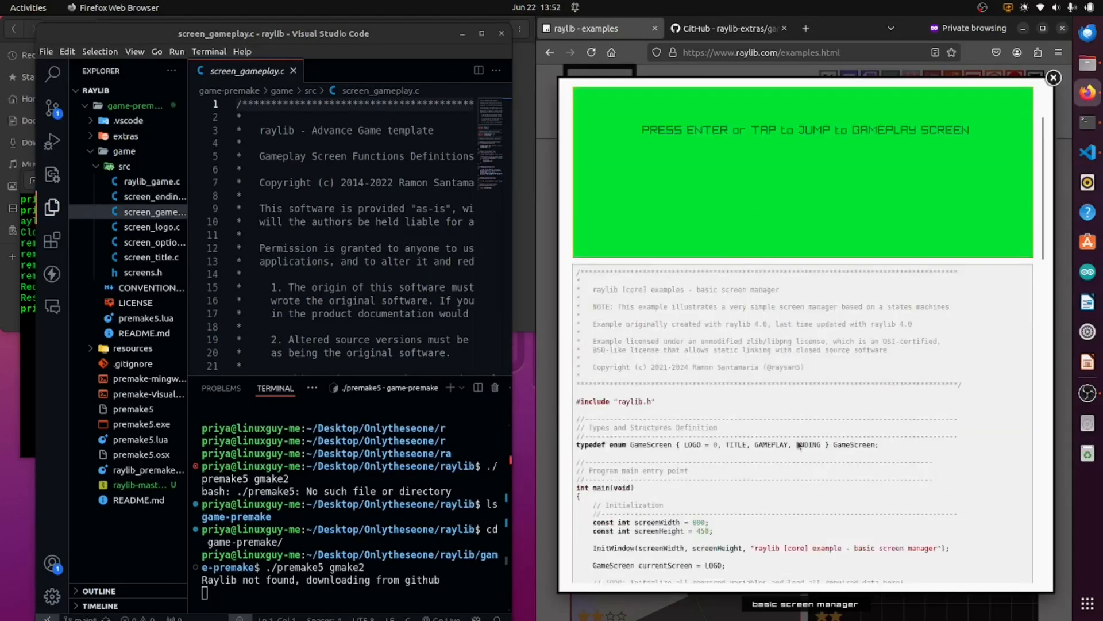
Step: Preview the basic screen manager example, then select the README's Linux 'make' build command
{"action": "scroll", "scroll_direction": "down", "scroll_amount": 3}
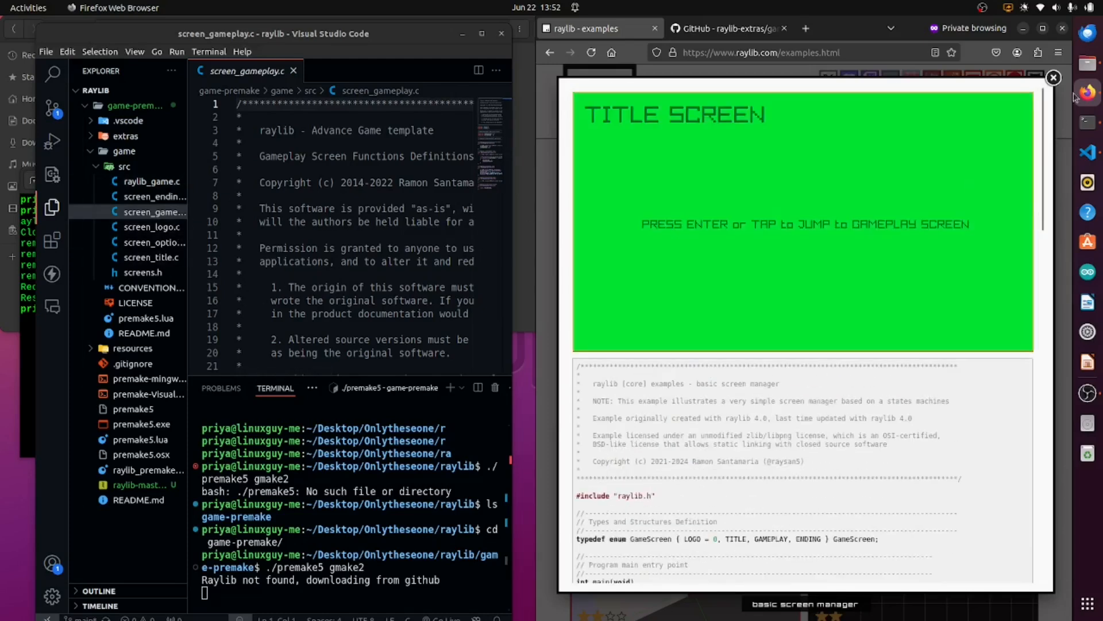
{"action": "left_click", "coordinate": [724, 28]}
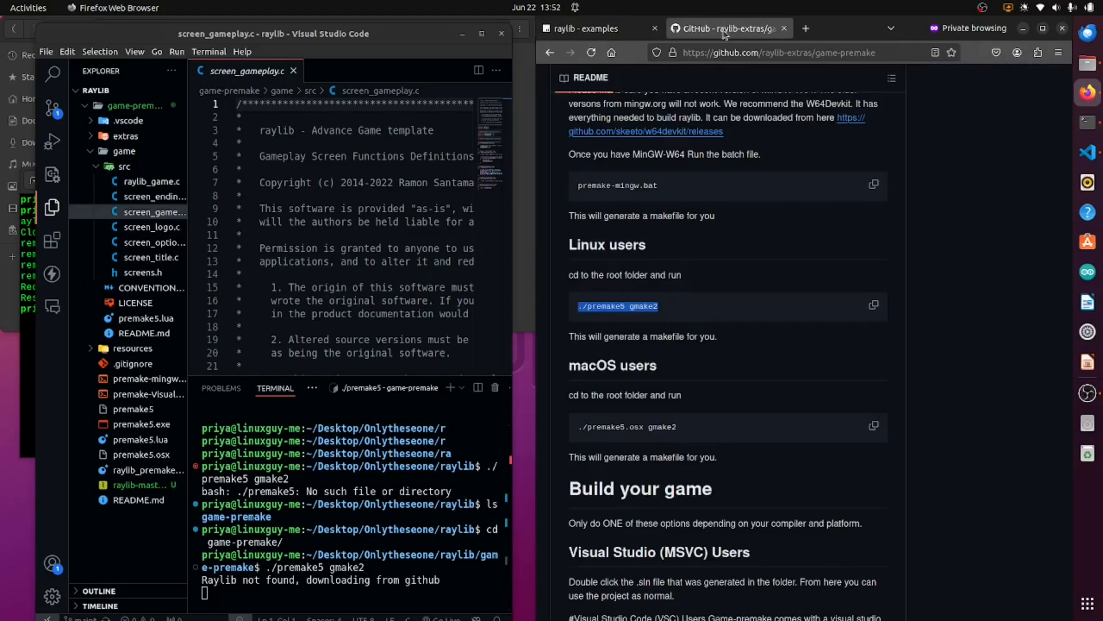
{"action": "scroll", "scroll_direction": "down", "scroll_amount": 3}
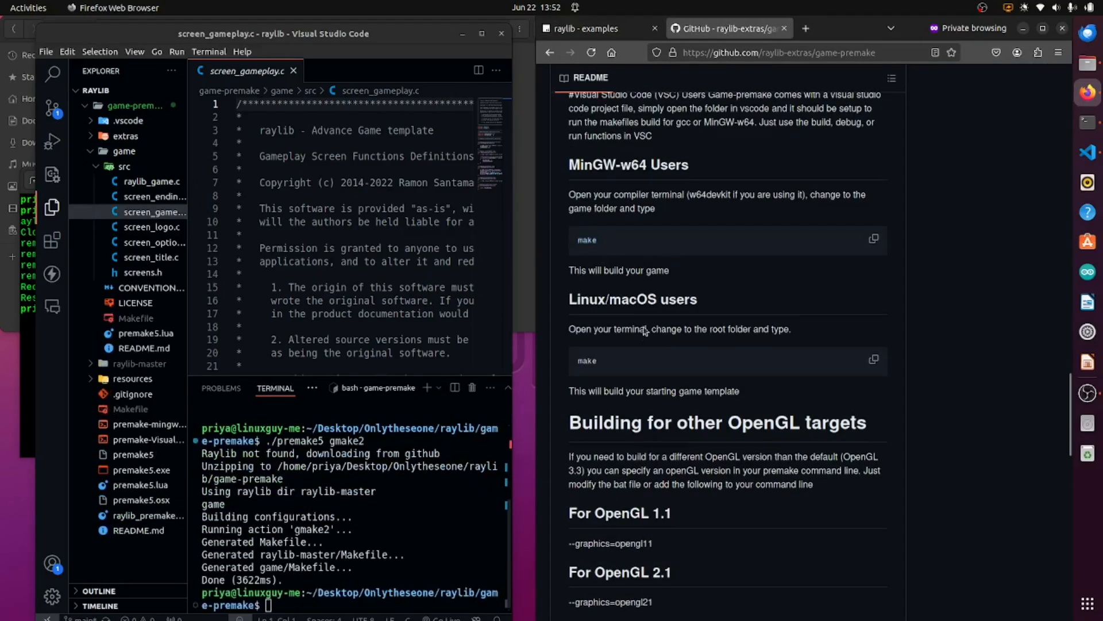
{"action": "double_click", "coordinate": [586, 361]}
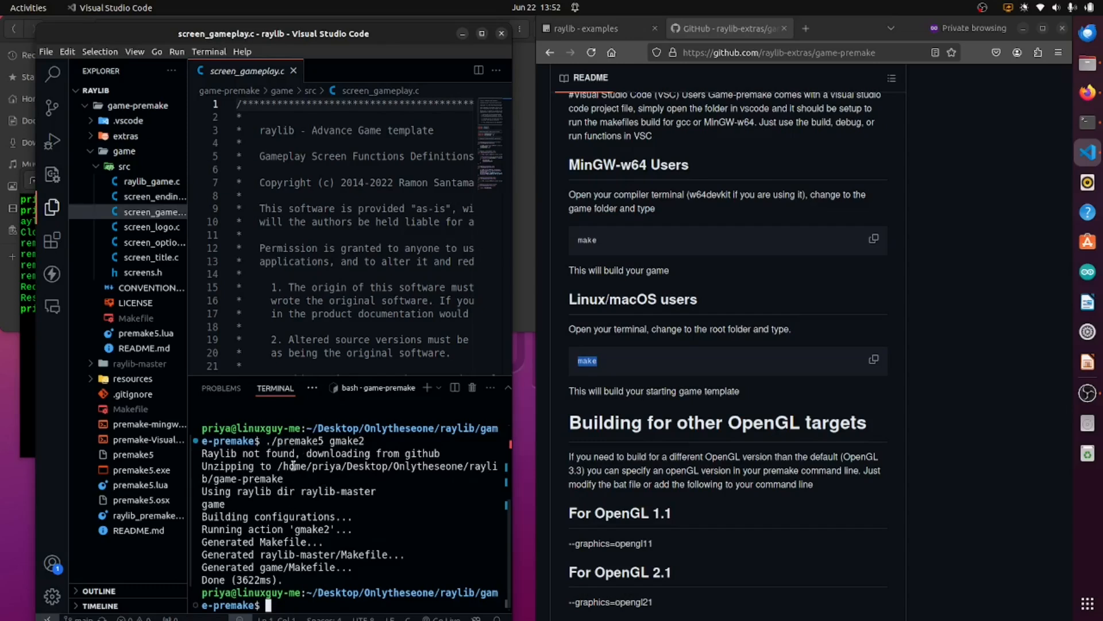
Step: Run make to compile raylib and link game-premake into bin and obj folders
{"action": "type", "text": "make"}
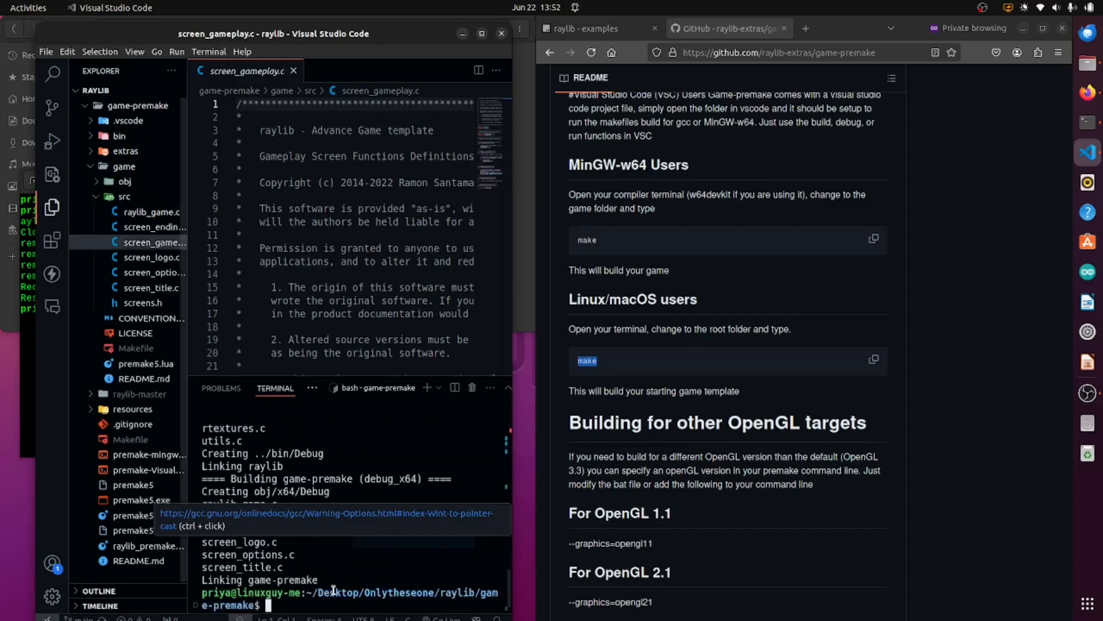
{"action": "mouse_move", "coordinate": [402, 567]}
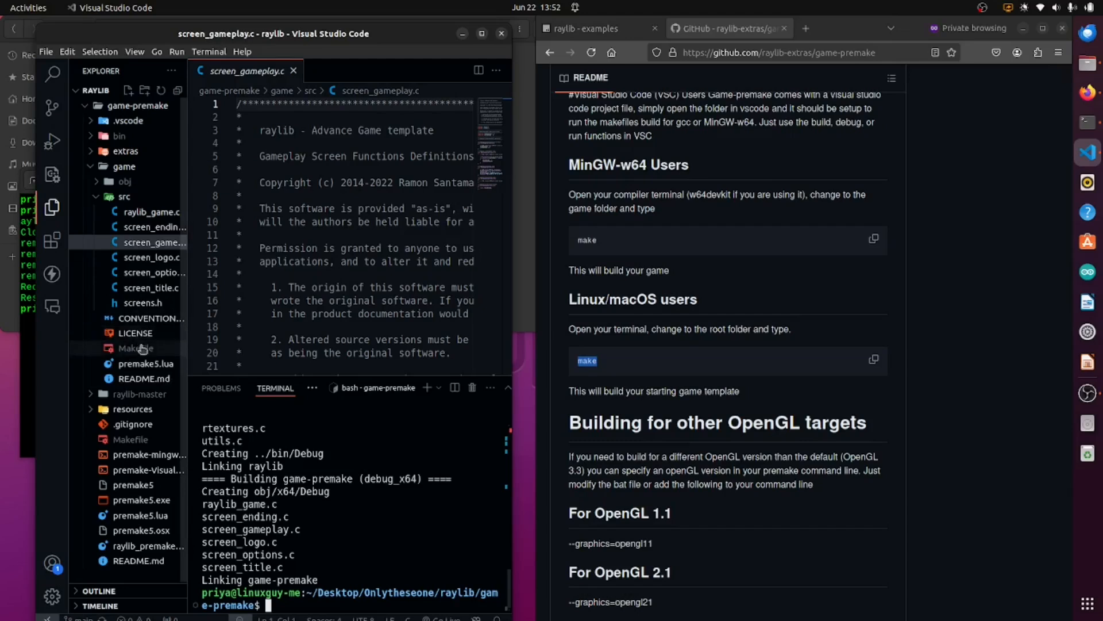
{"action": "mouse_move", "coordinate": [135, 348]}
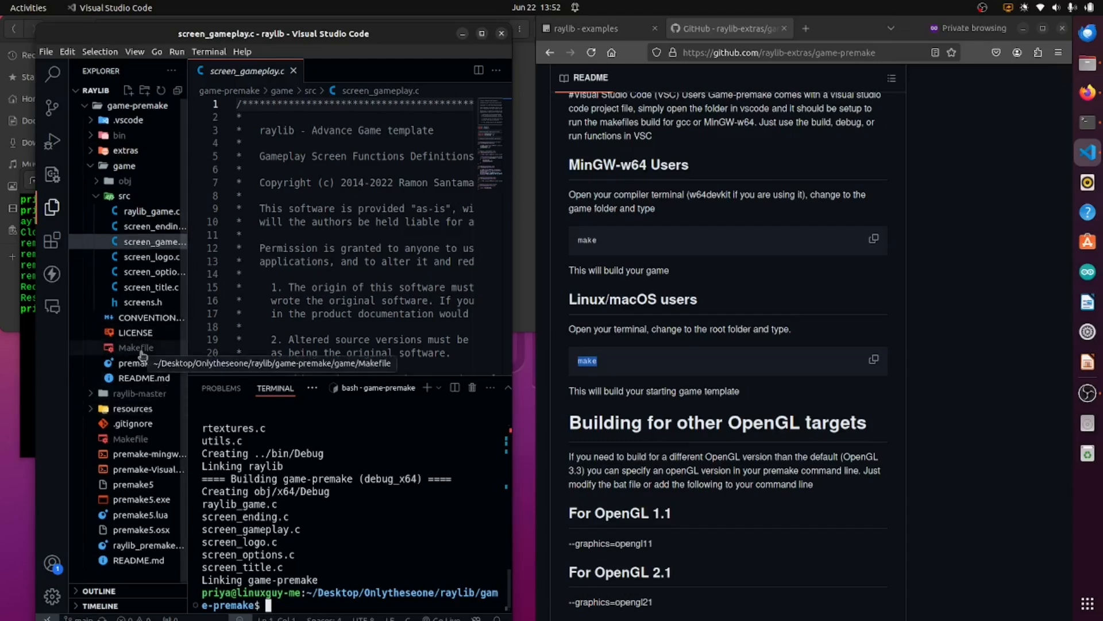
Step: Check the game Makefile and bin folder, then cd into bin/Debug and list its files
{"action": "left_click", "coordinate": [135, 347]}
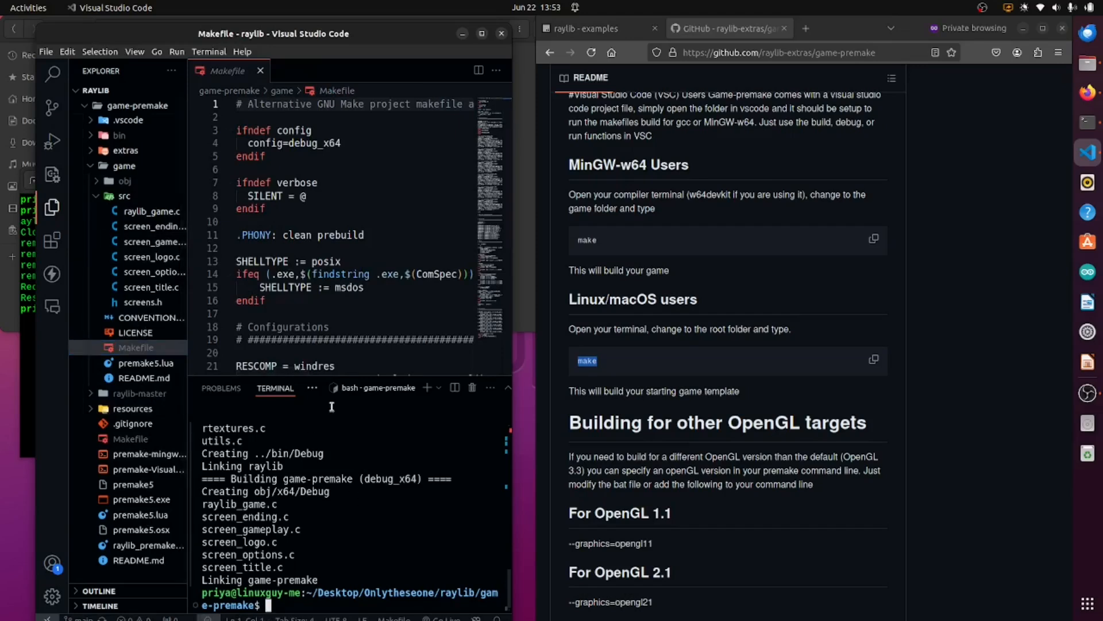
{"action": "left_click", "coordinate": [119, 135]}
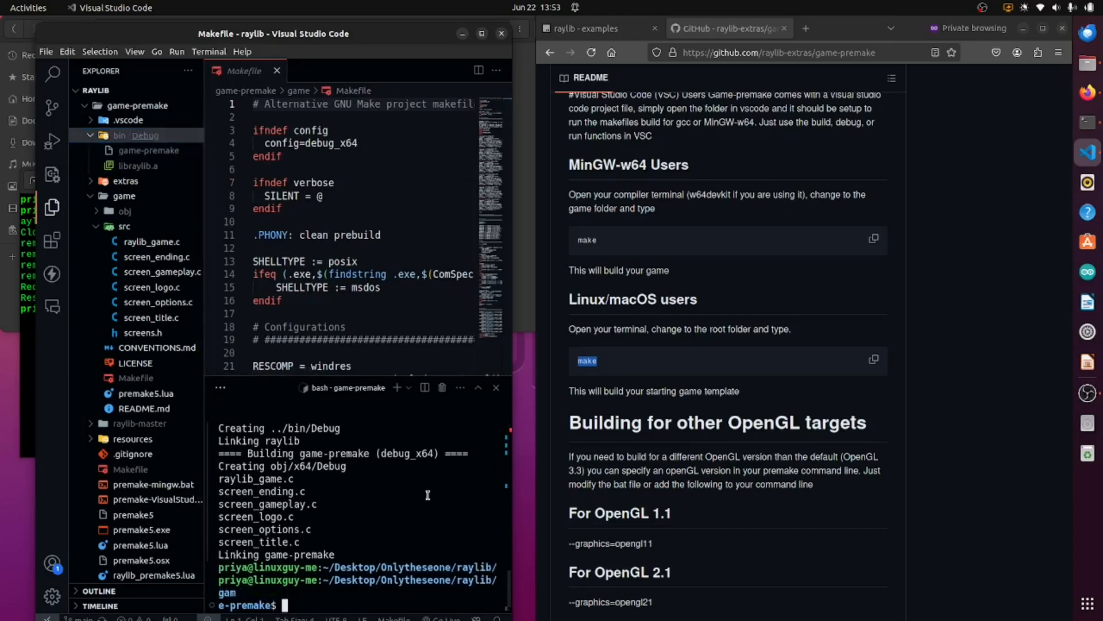
{"action": "type", "text": "cd"}
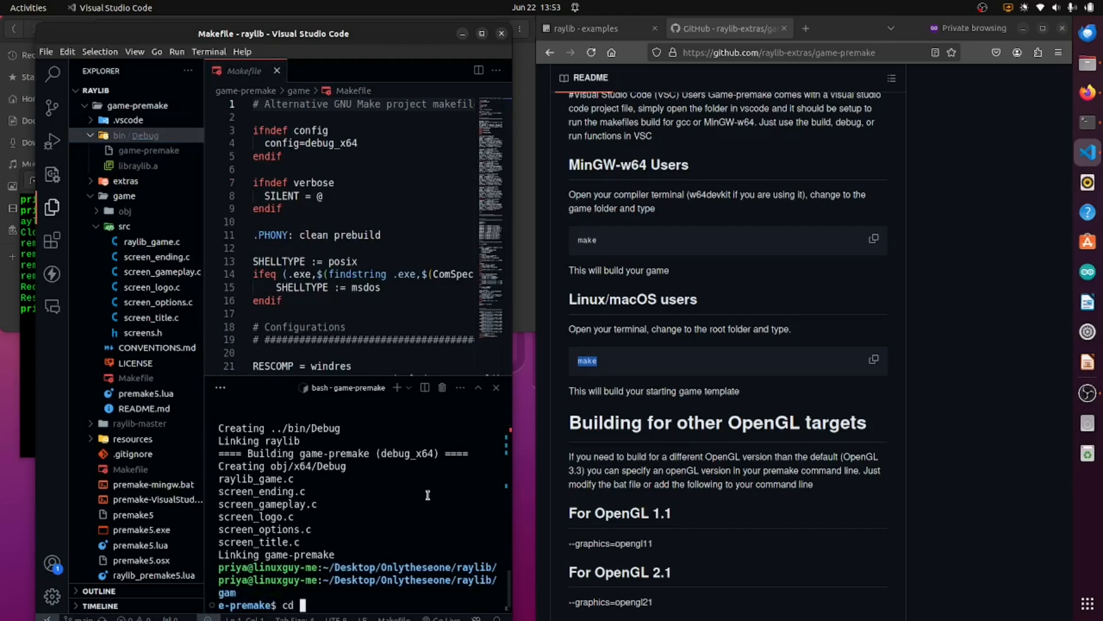
{"action": "type", "text": "game"}
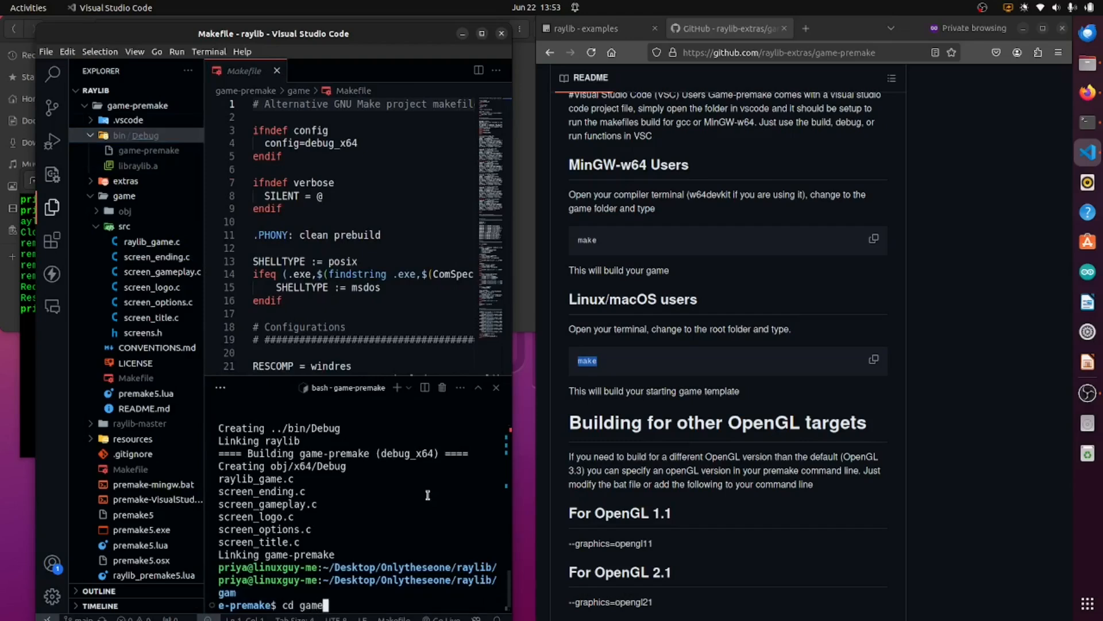
{"action": "type", "text": "/b"}
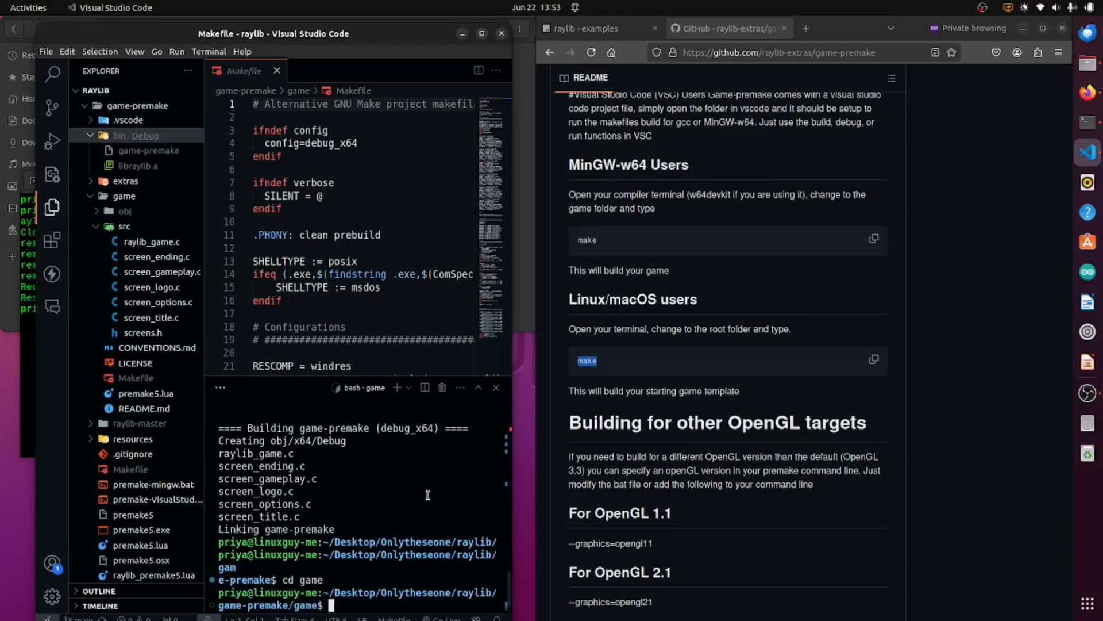
{"action": "type", "text": "ls"}
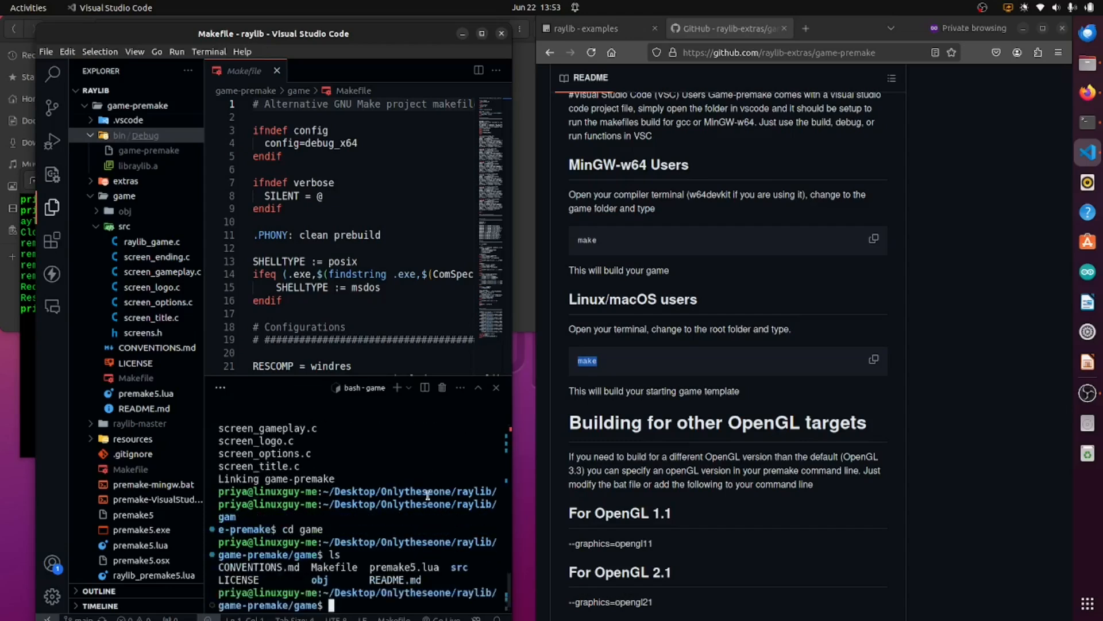
{"action": "type", "text": "cd"}
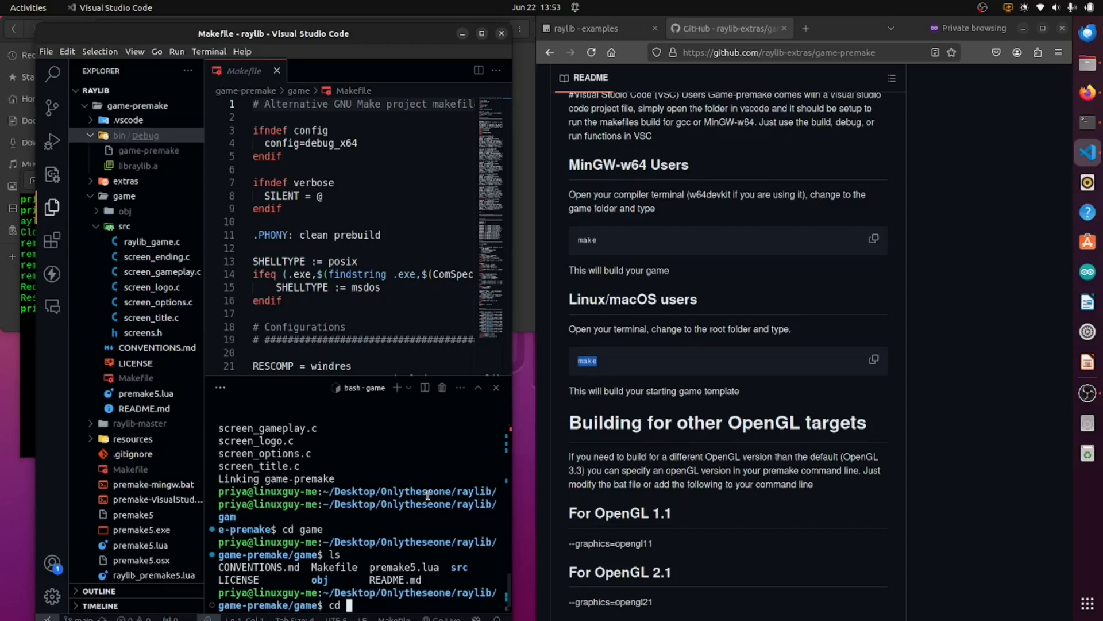
{"action": "mouse_move", "coordinate": [383, 448]}
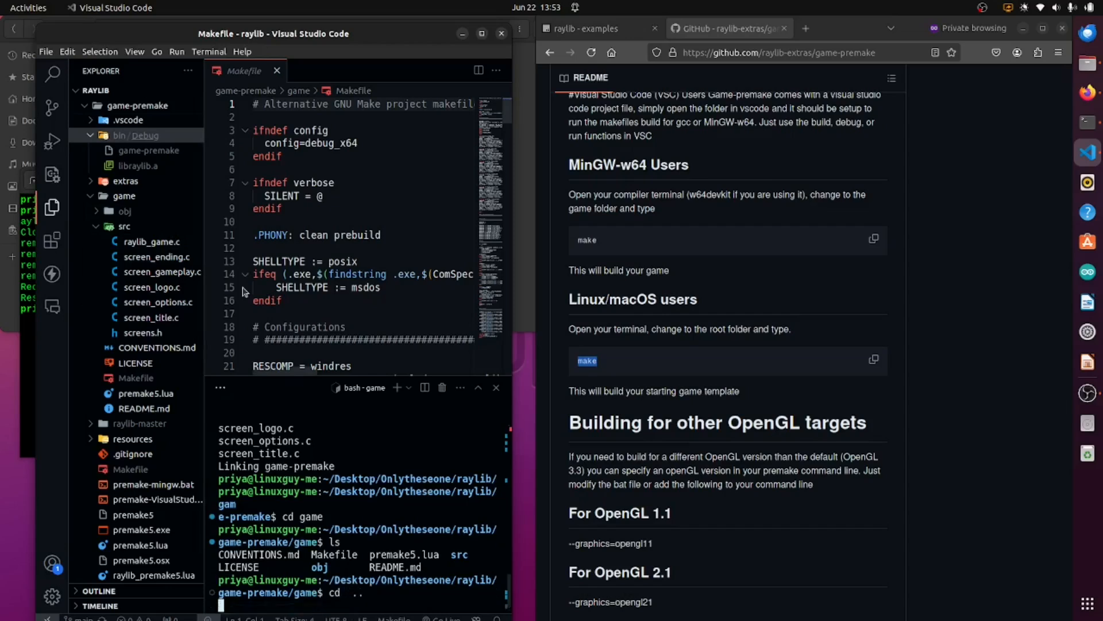
{"action": "type", "text": "cd bin/Debug/"}
{"action": "type", "text": "l"}
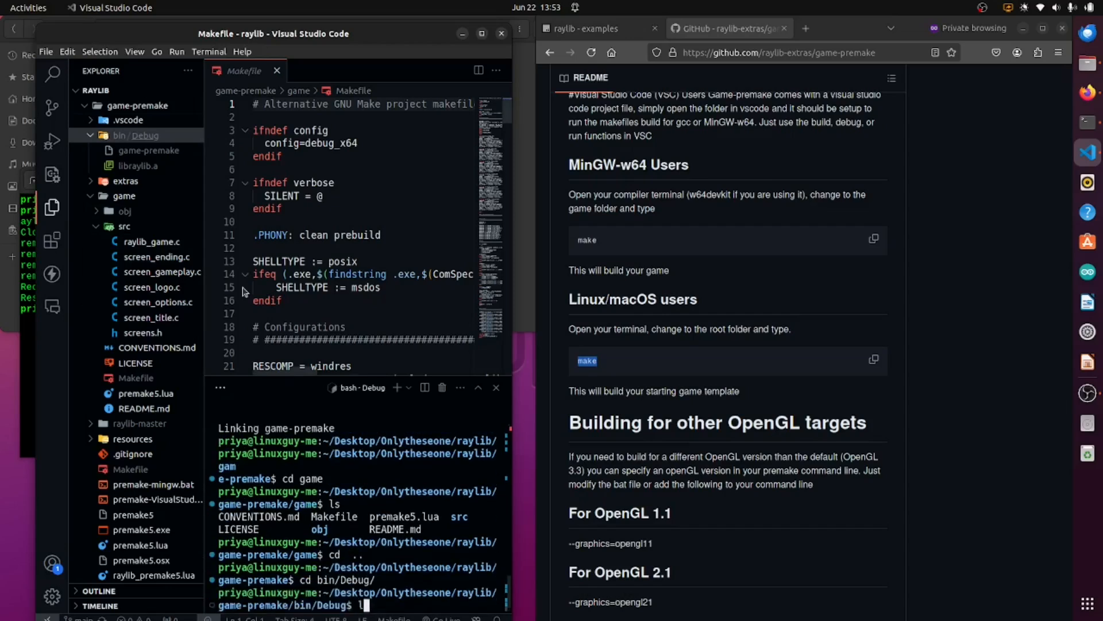
{"action": "key", "text": "Return"}
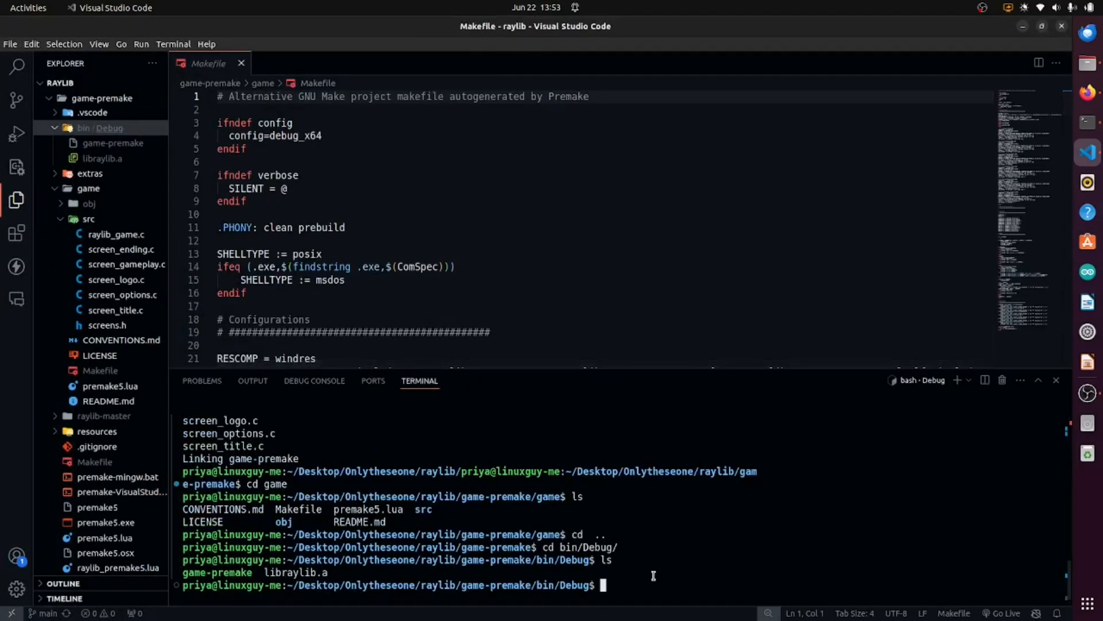
{"action": "mouse_move", "coordinate": [365, 586]}
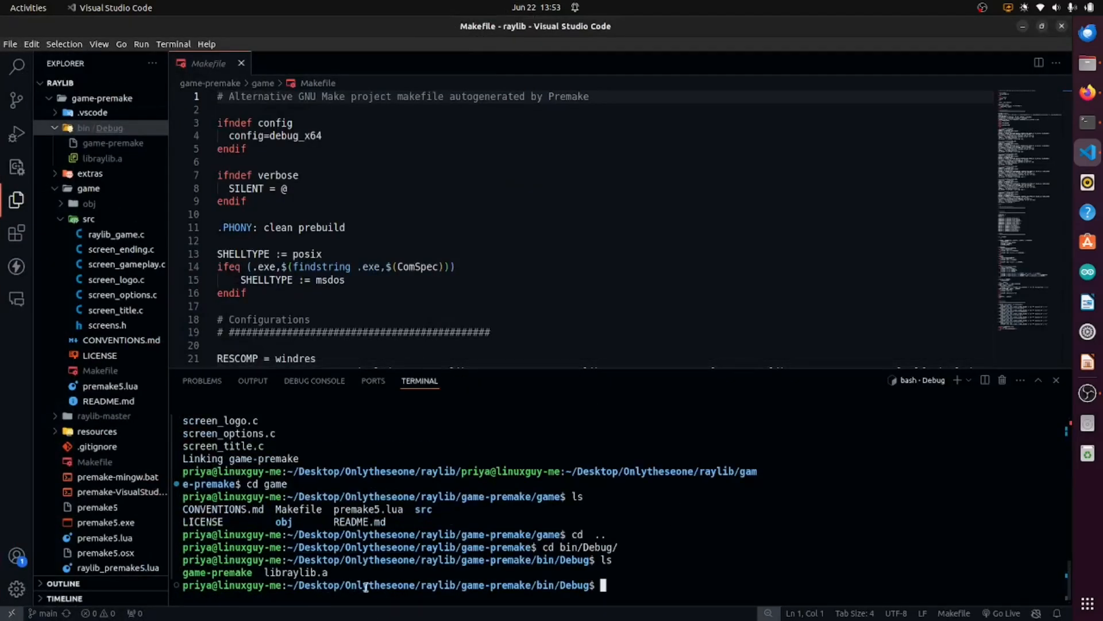
Step: Run ./game-premake from bin/Debug to open the raylib game template title screen
{"action": "double_click", "coordinate": [217, 573]}
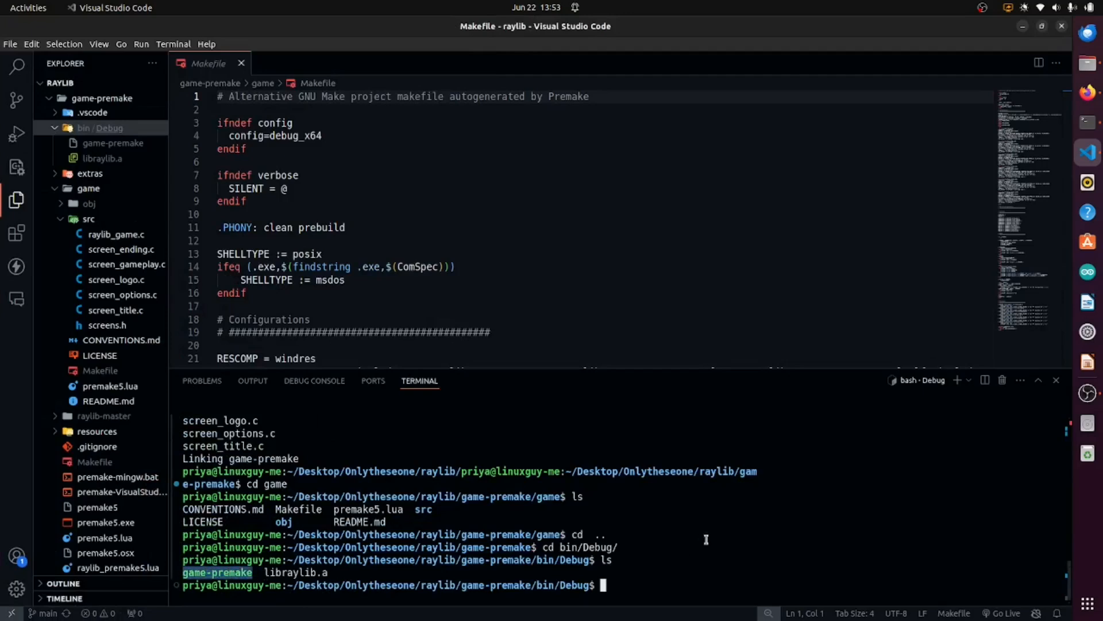
{"action": "type", "text": "./game-premake"}
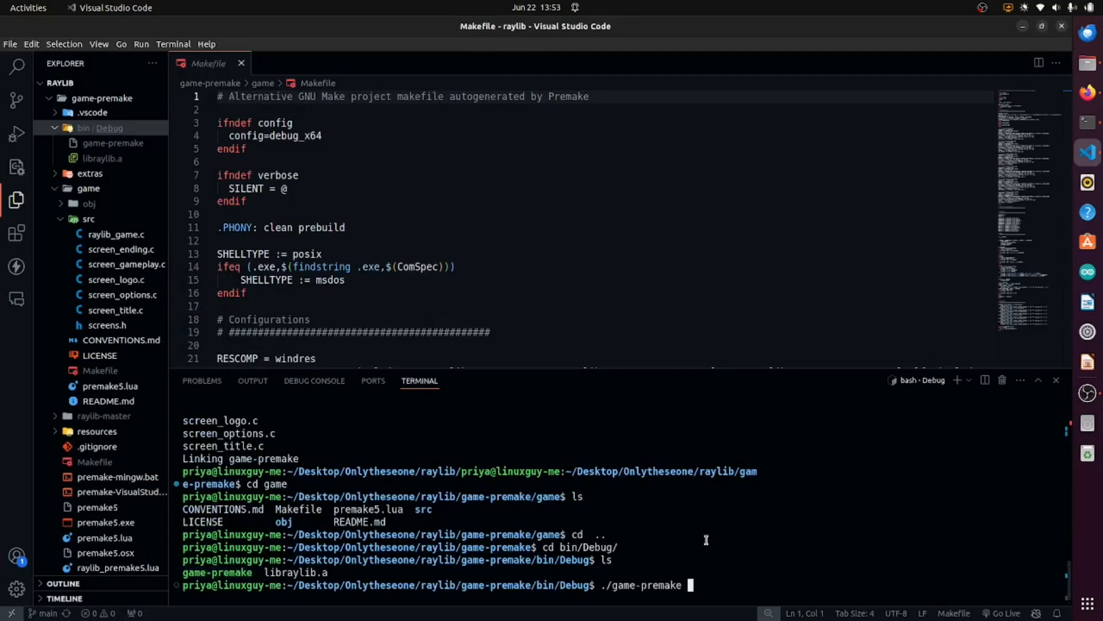
{"action": "key", "text": "Return"}
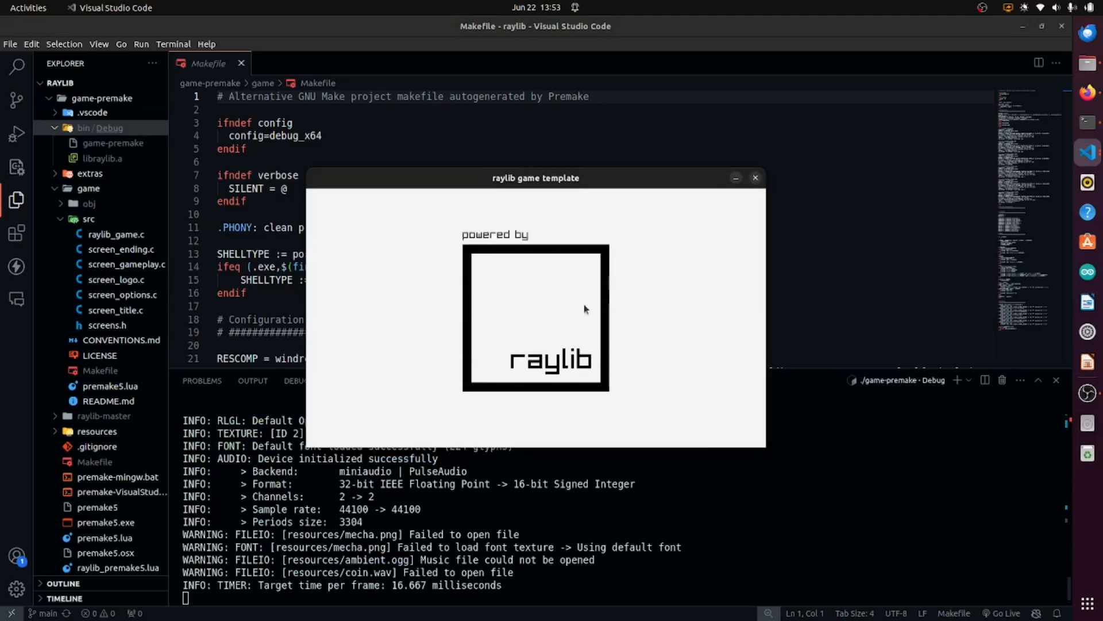
{"action": "mouse_move", "coordinate": [458, 241]}
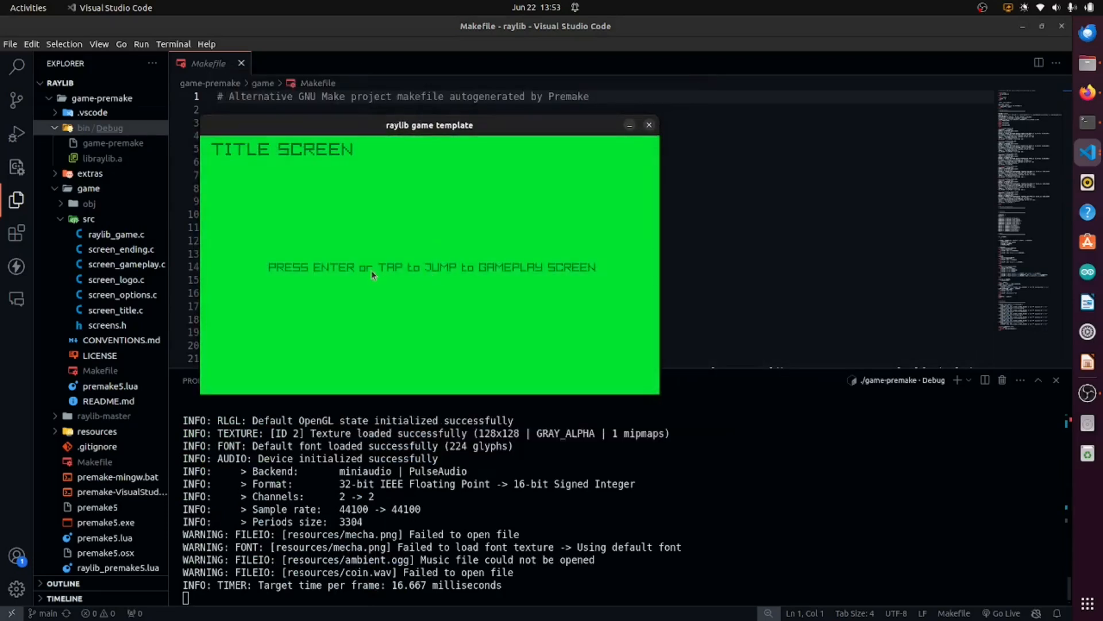
{"action": "key", "text": "Return"}
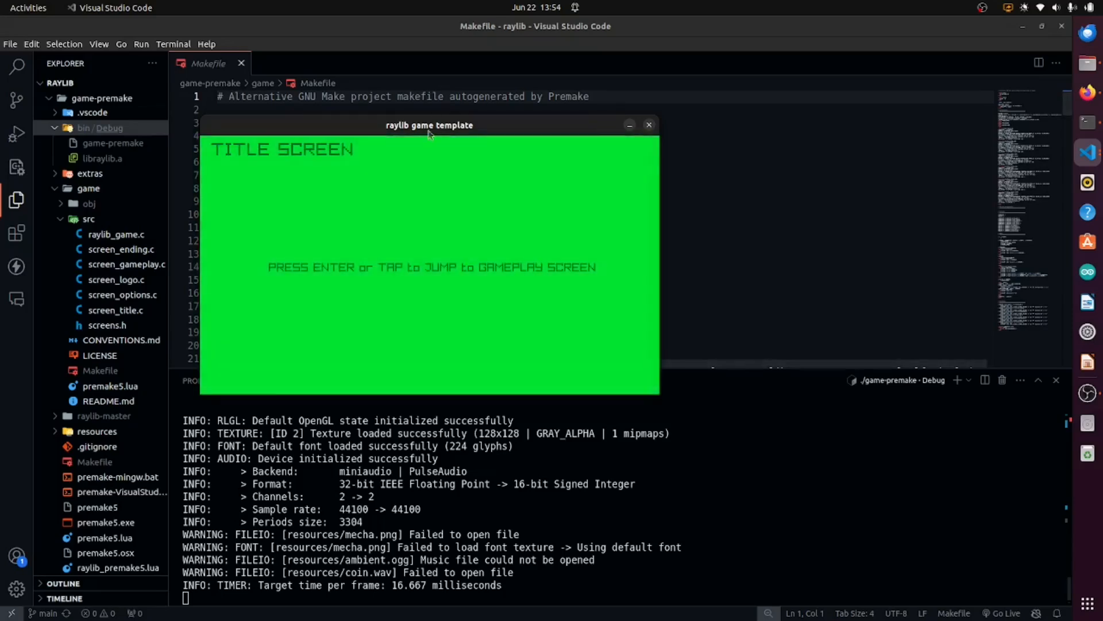
Step: Move the game window aside and follow raylib's Working on GNU Linux wiki to game-premake
{"action": "left_click_drag", "start_coordinate": [429, 125], "coordinate": [563, 169]}
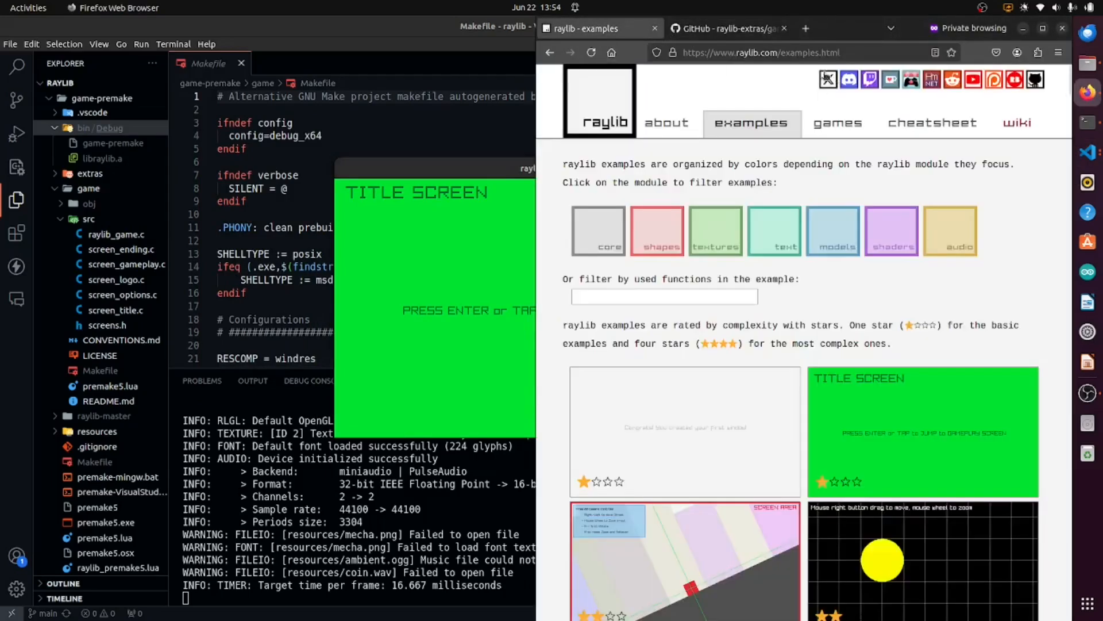
{"action": "left_click", "coordinate": [726, 28]}
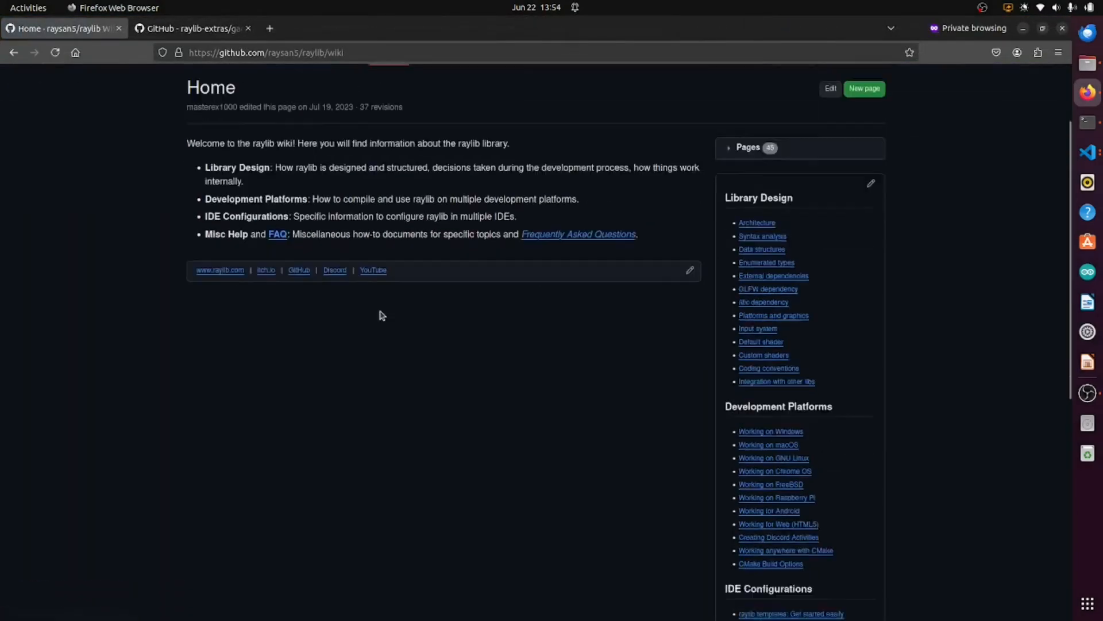
{"action": "scroll", "scroll_direction": "down", "scroll_amount": 3}
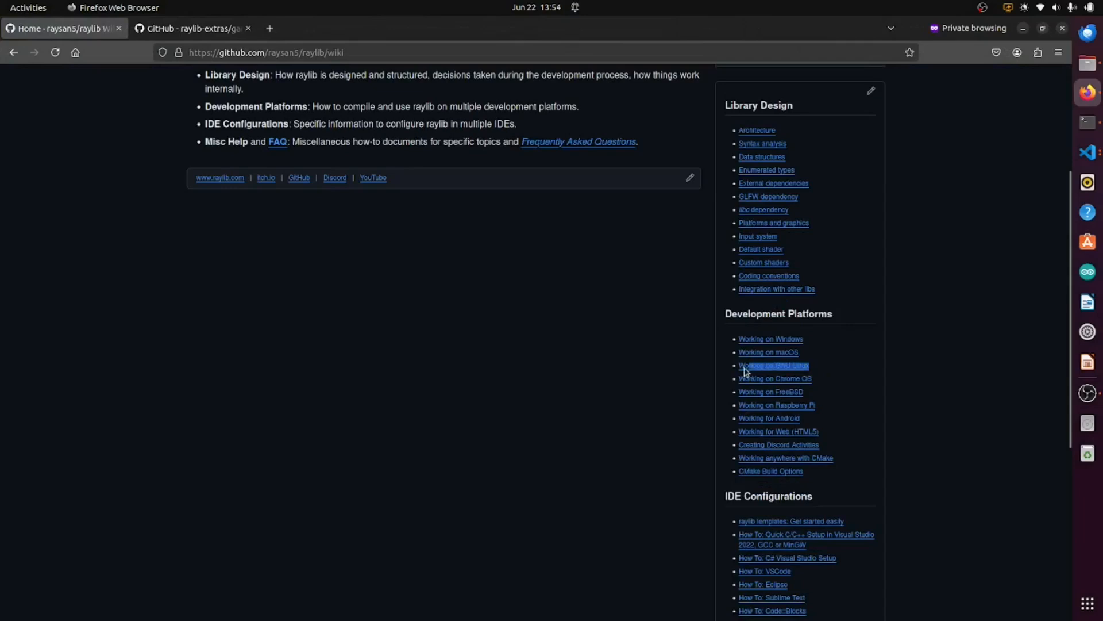
{"action": "left_click", "coordinate": [773, 365]}
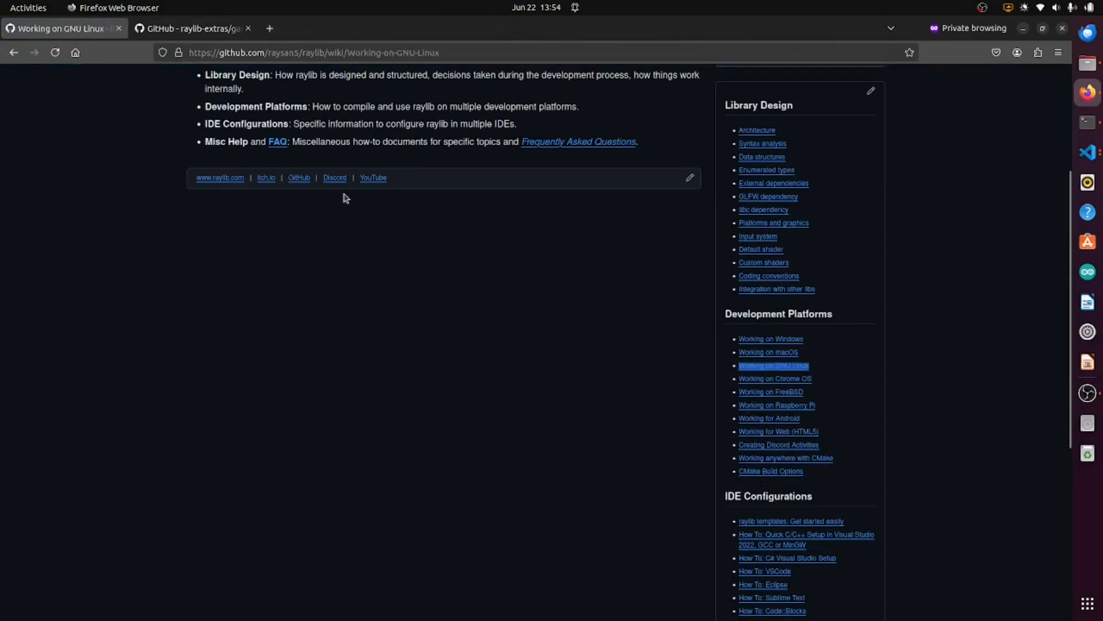
{"action": "scroll", "scroll_direction": "down", "scroll_amount": 3}
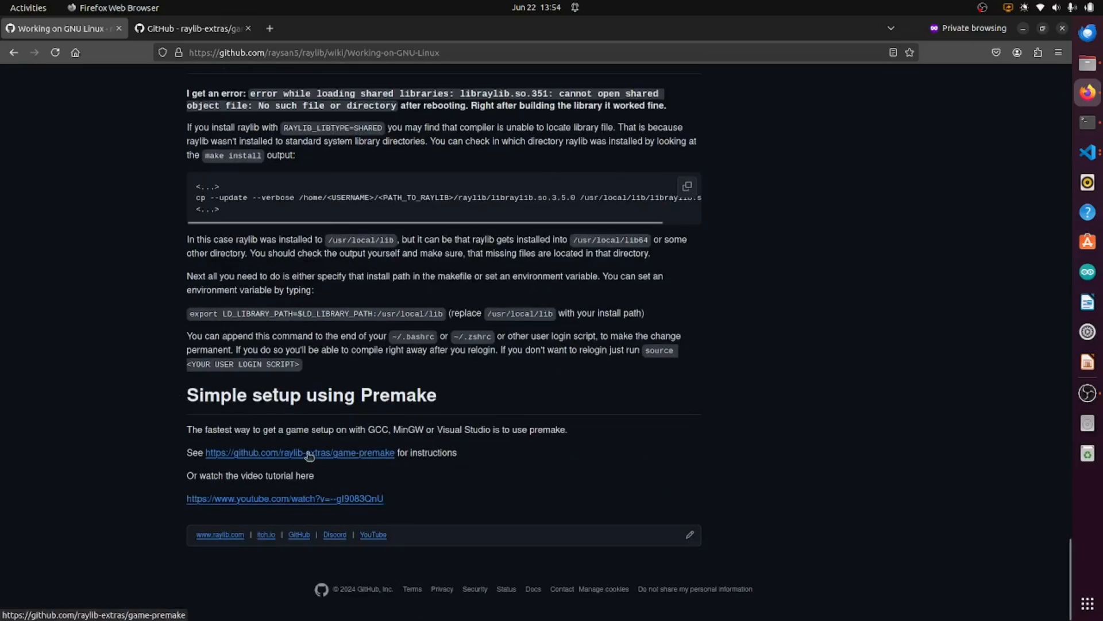
{"action": "left_click", "coordinate": [299, 452]}
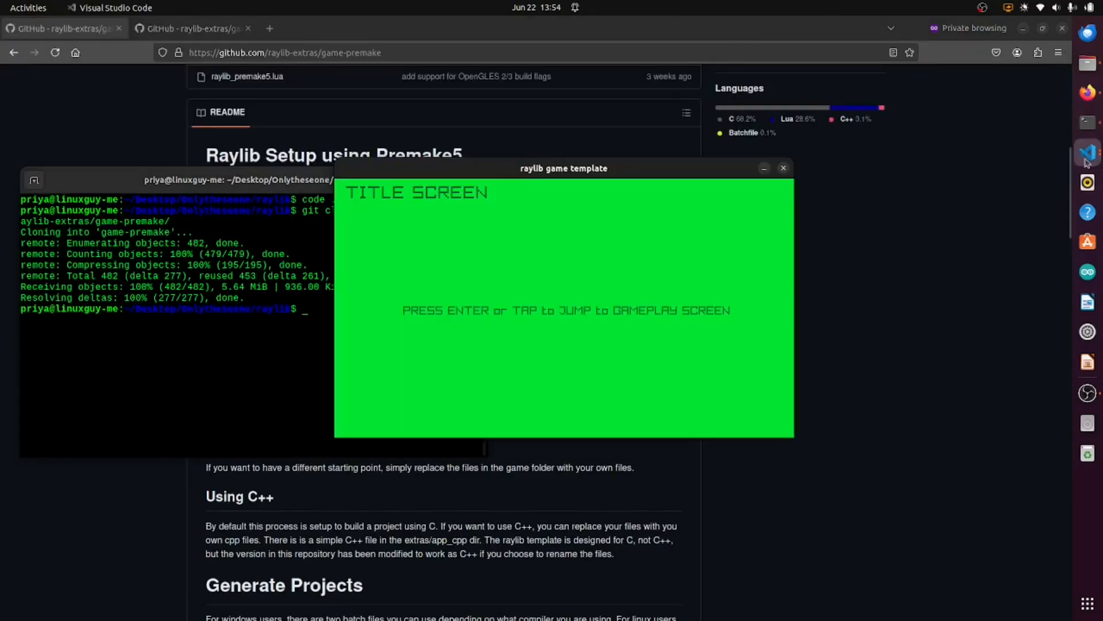
{"action": "mouse_move", "coordinate": [1087, 151]}
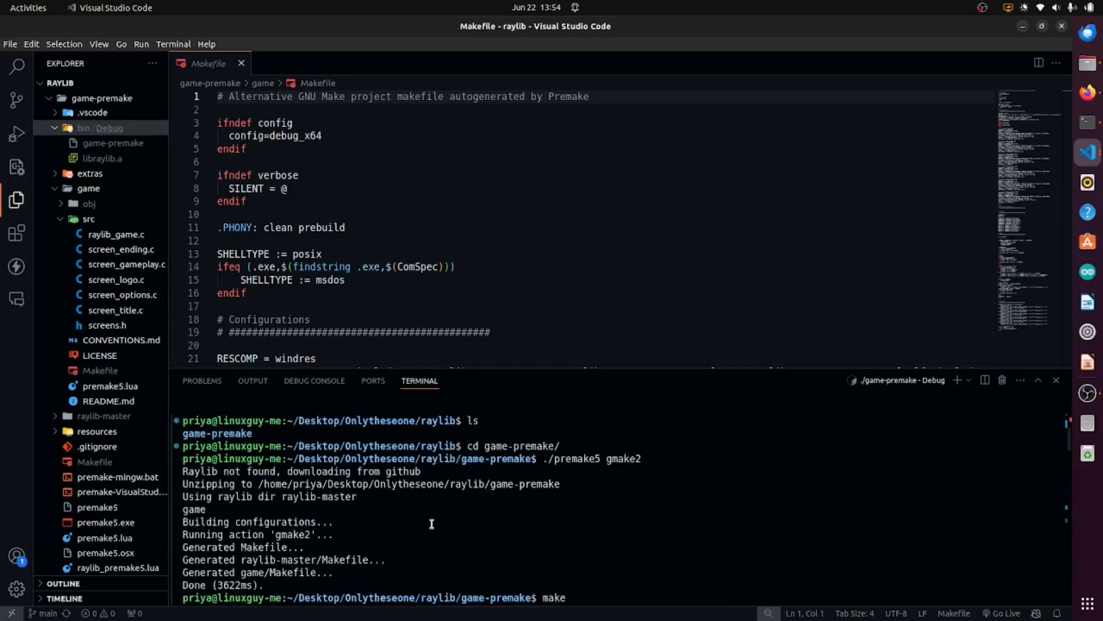
{"action": "mouse_move", "coordinate": [564, 461]}
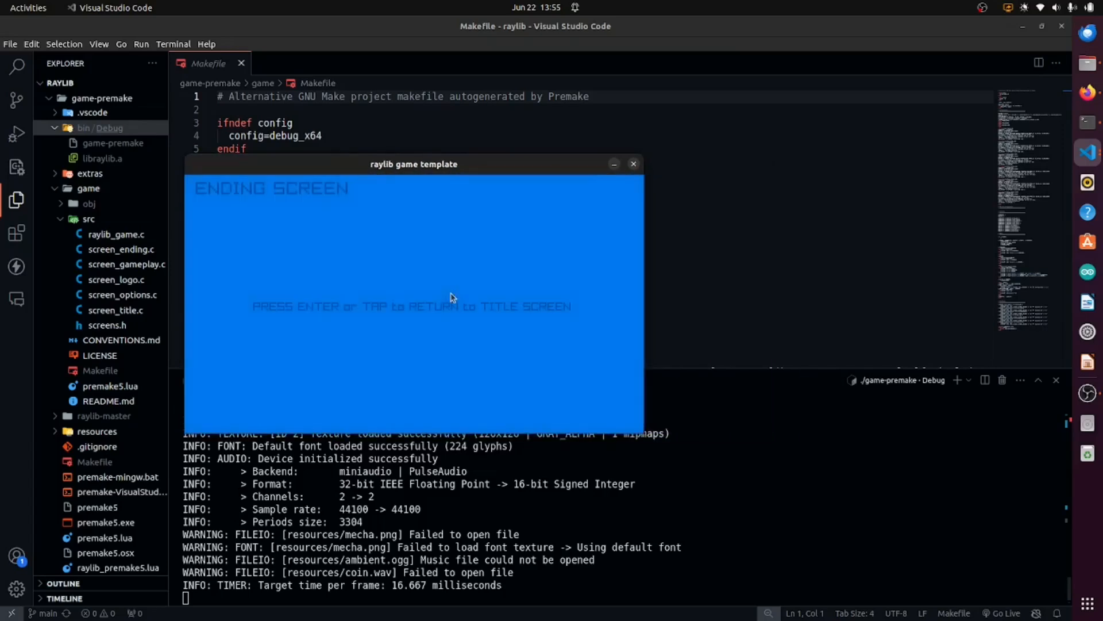
{"action": "mouse_move", "coordinate": [553, 256]}
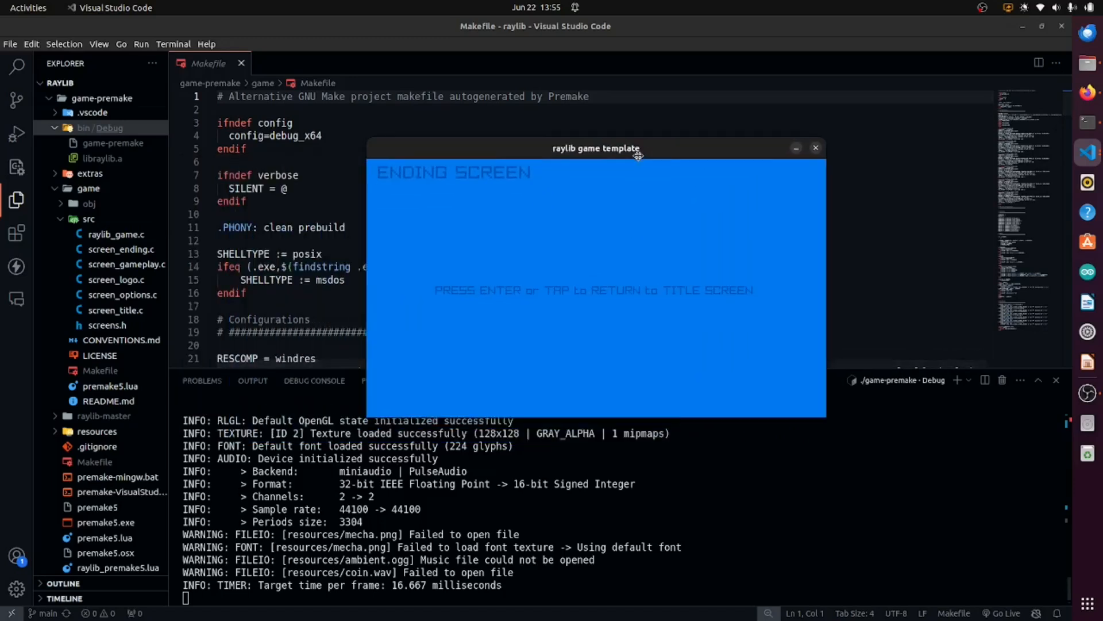
{"action": "mouse_move", "coordinate": [425, 249]}
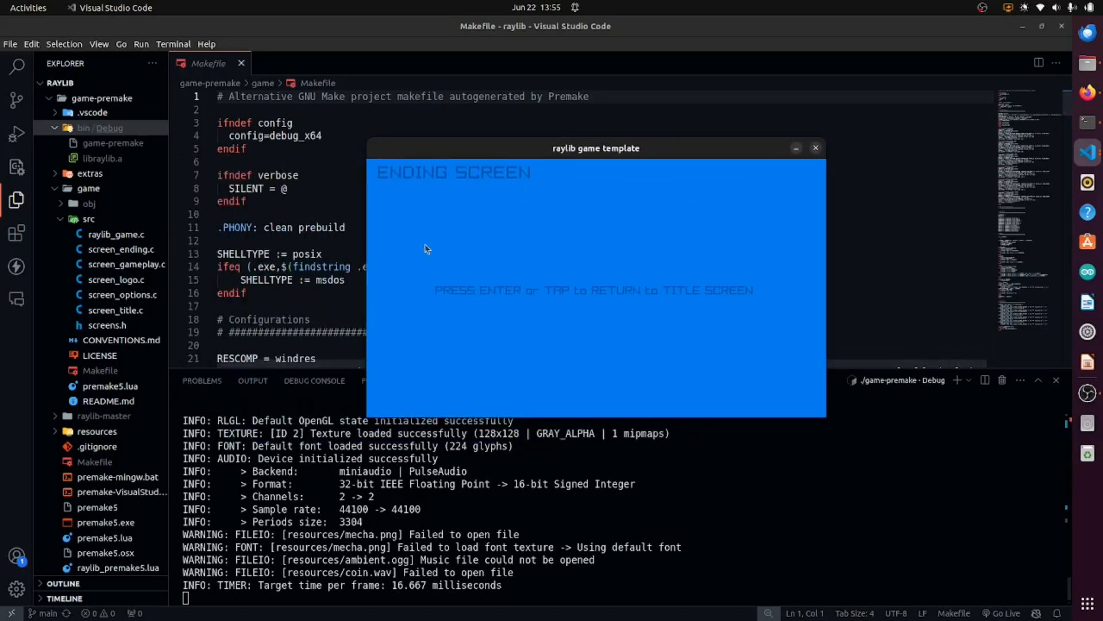
{"action": "mouse_move", "coordinate": [471, 288]}
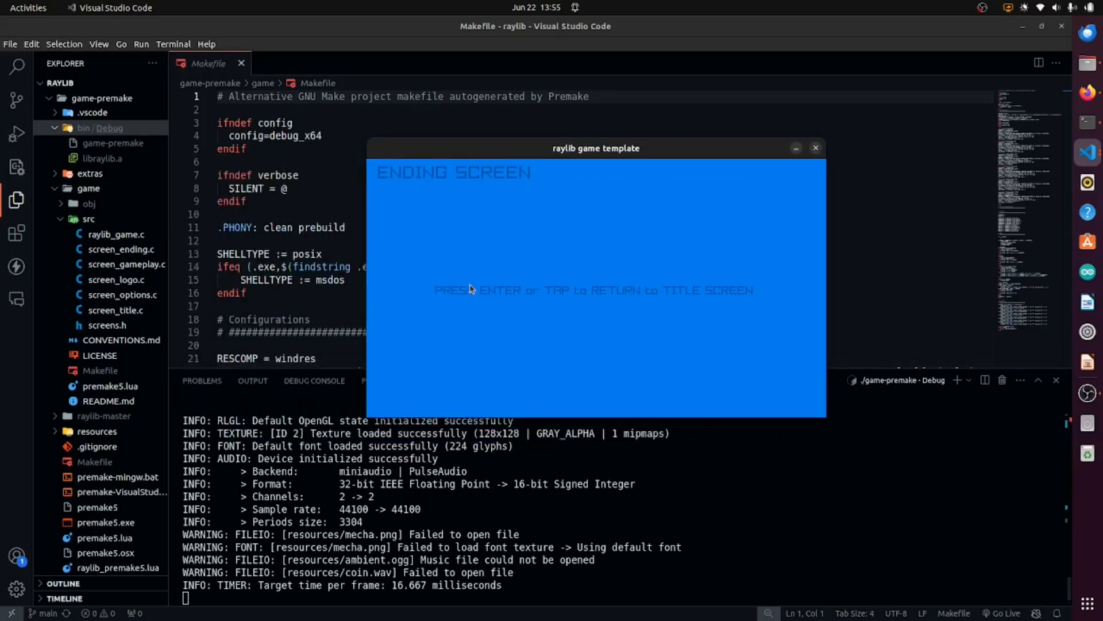